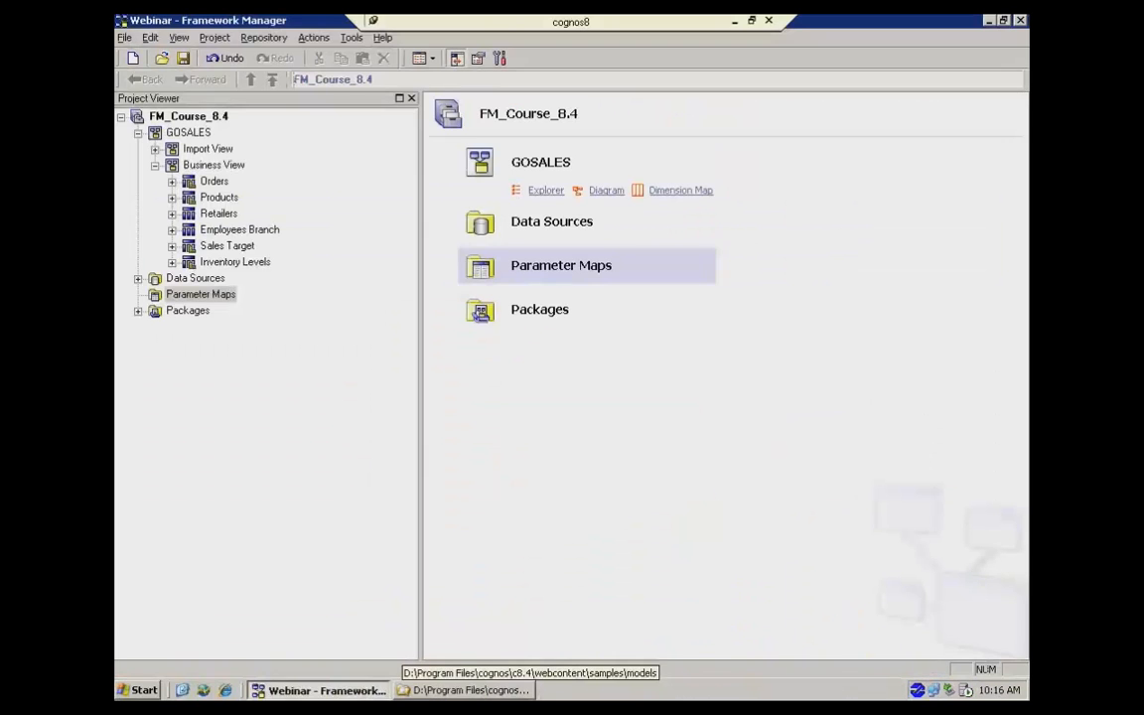
mouse_move(350, 518)
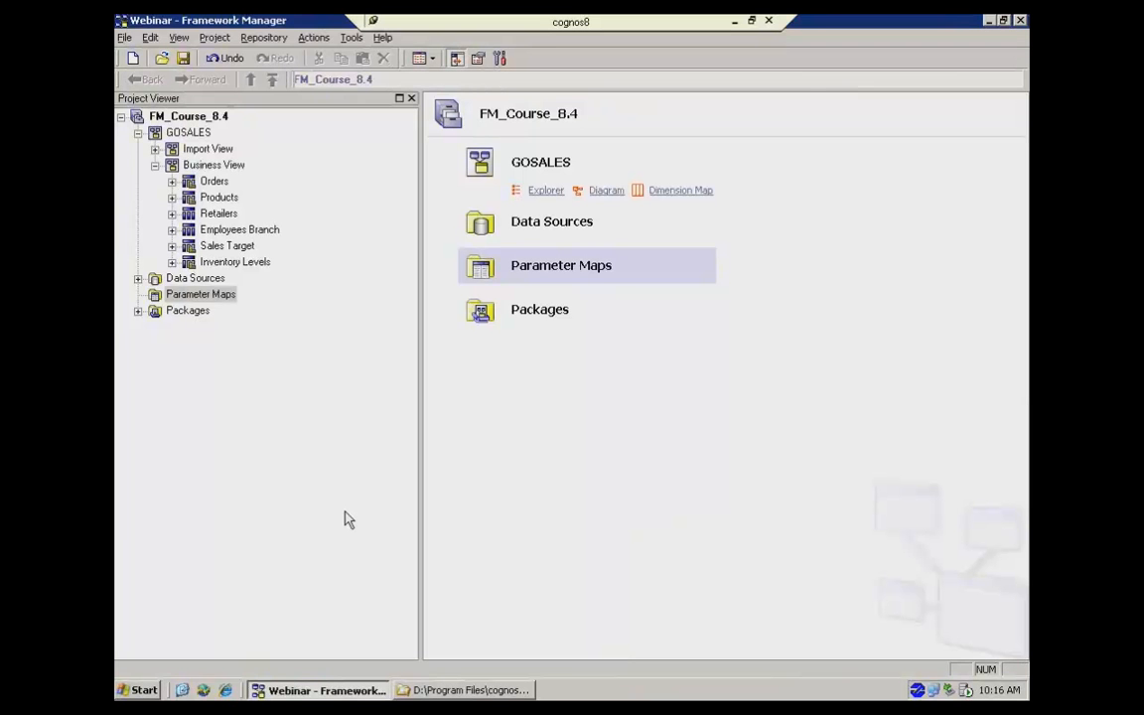
mouse_move(248, 397)
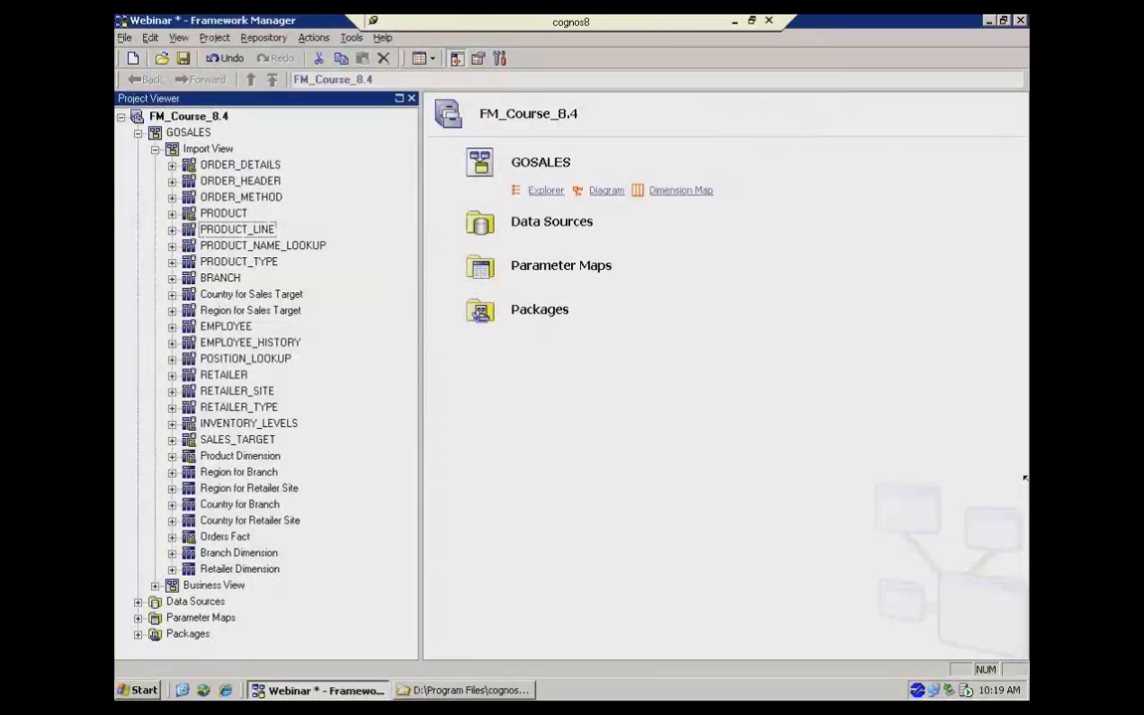
Step: Select the Parameter Maps folder under the expanded GOSALES Import View
left_click(200, 616)
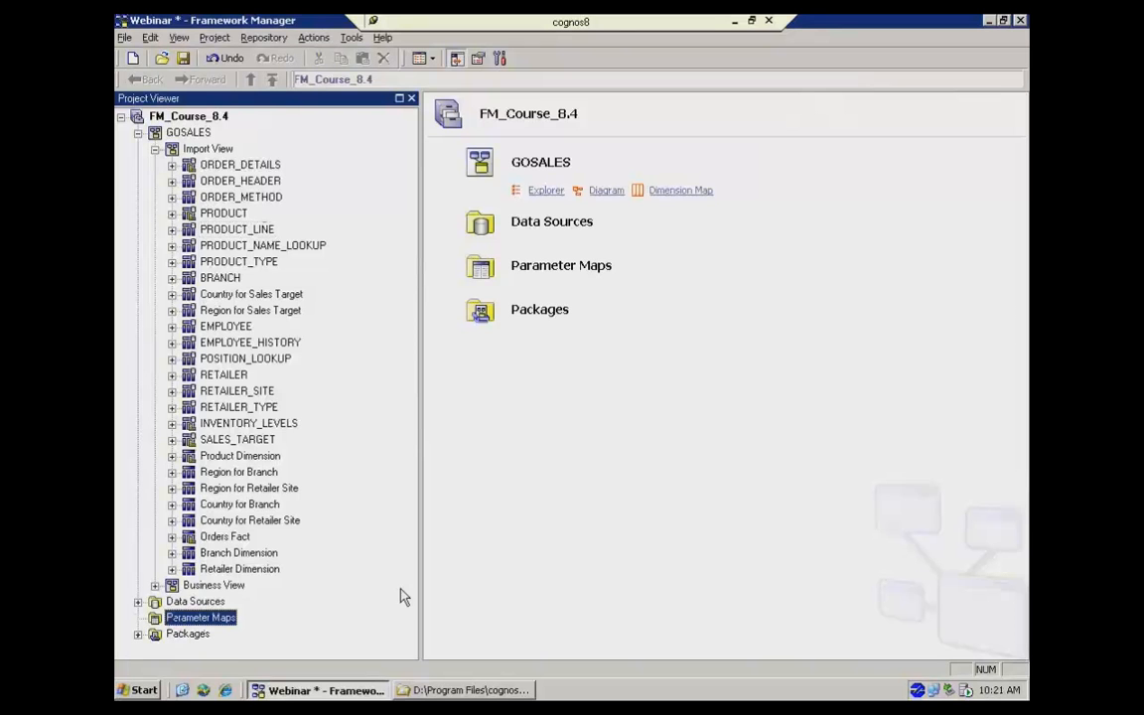
left_click(560, 266)
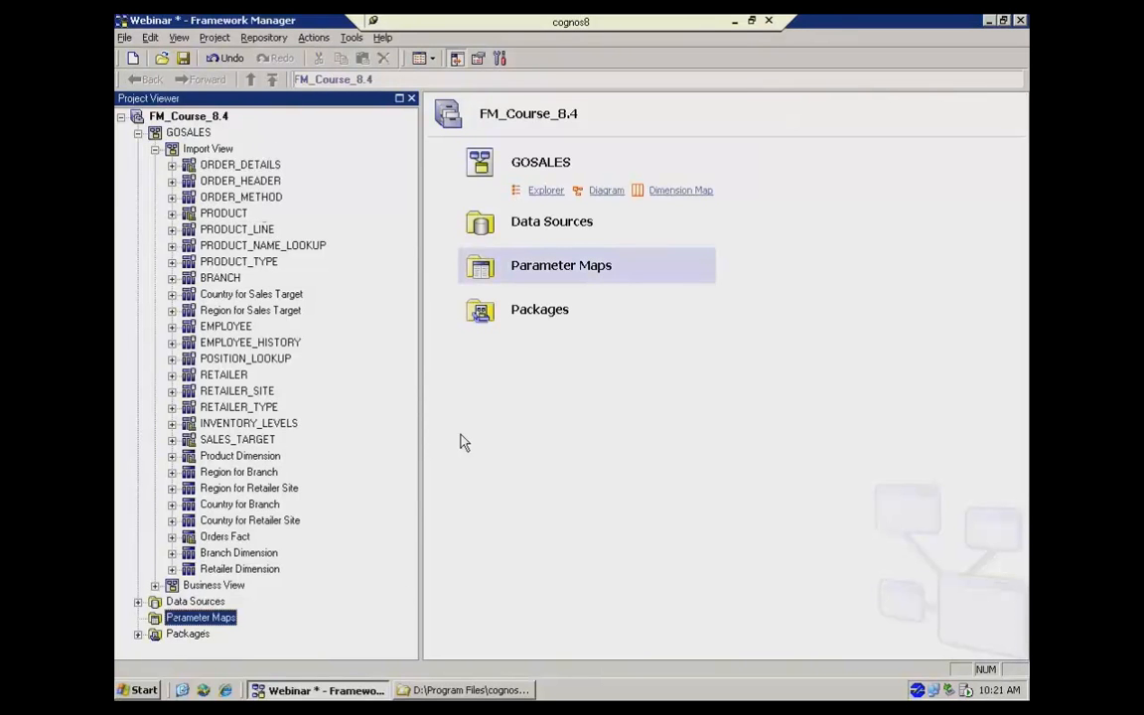
mouse_move(214, 679)
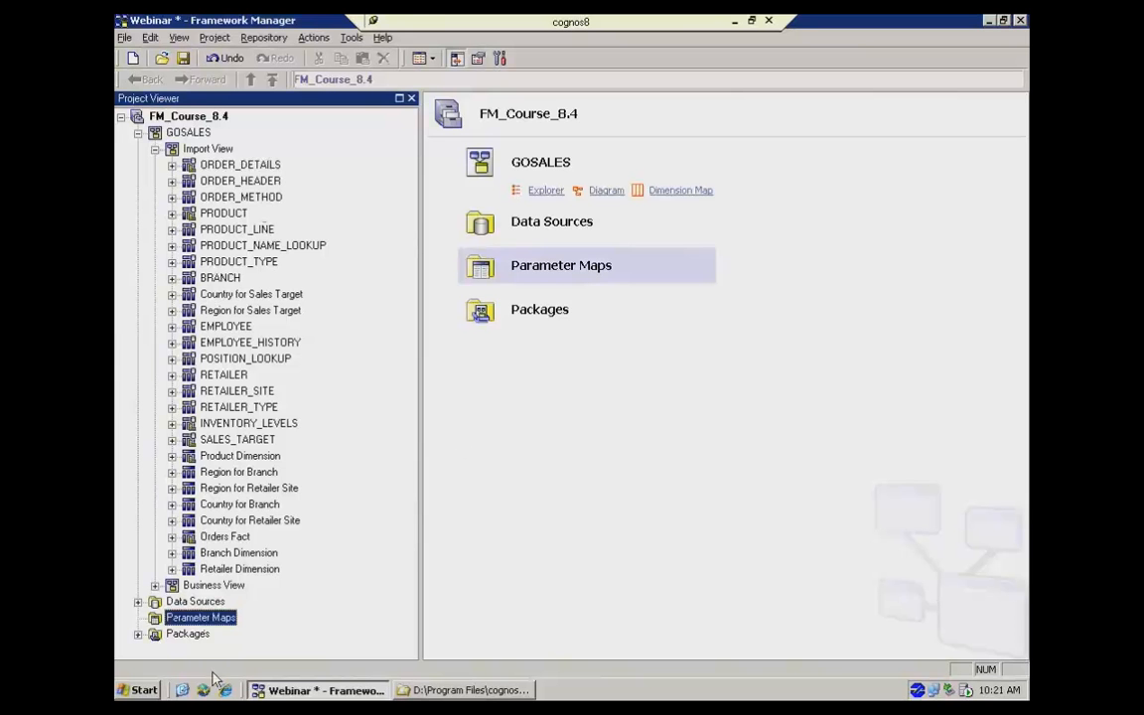
Step: Create a parameter map named UserLookup with manually entered keys and proceed to key definition
right_click(201, 616)
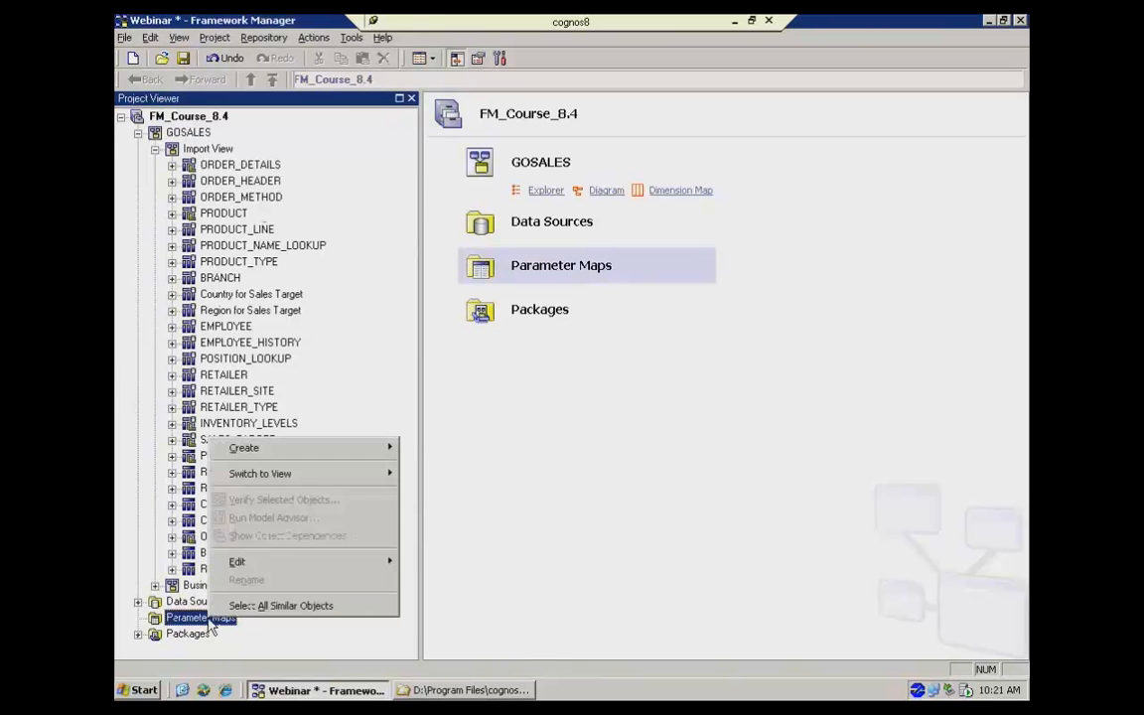
mouse_move(238, 585)
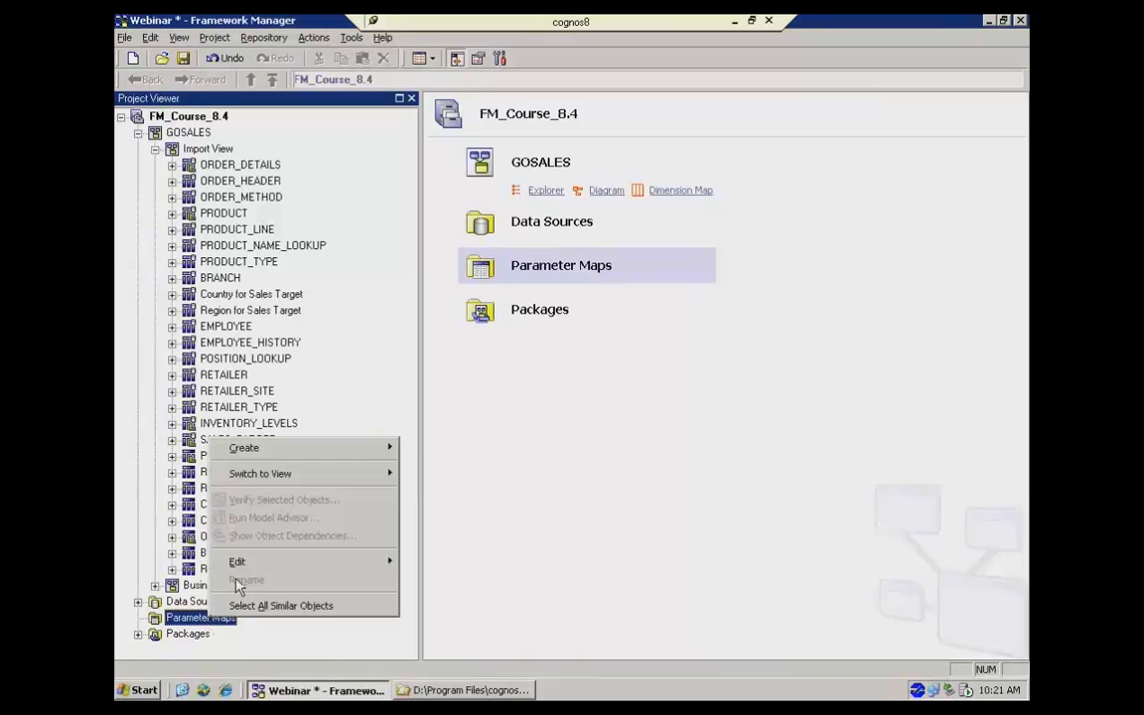
mouse_move(242, 447)
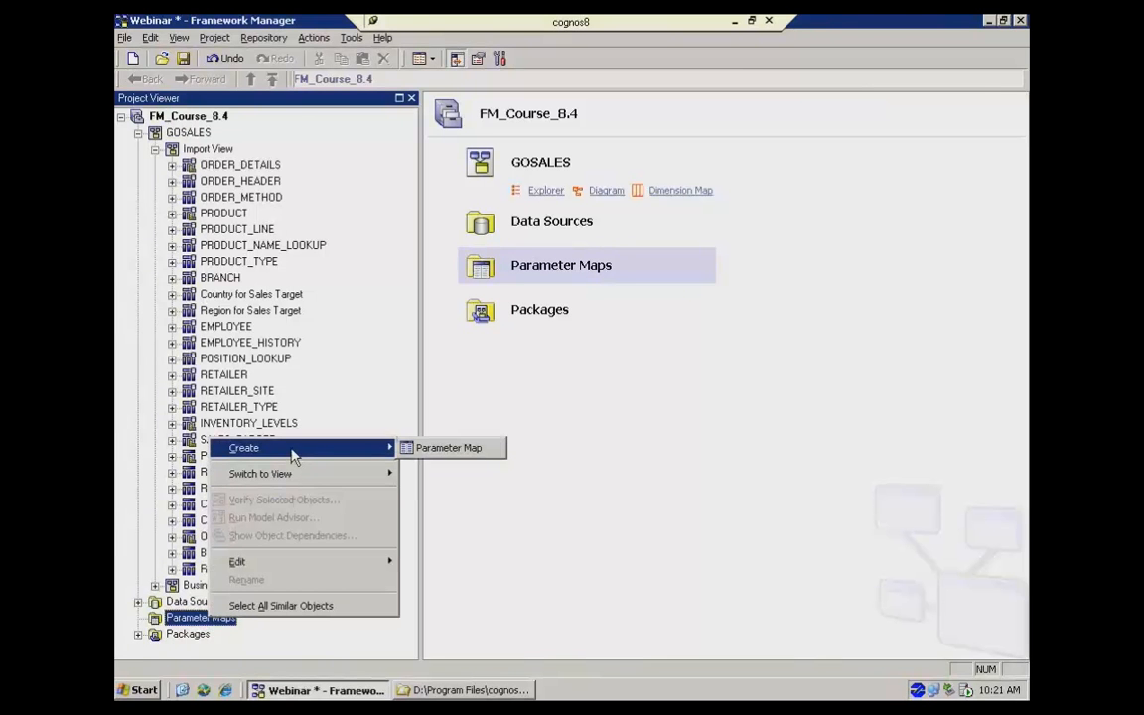
mouse_move(449, 447)
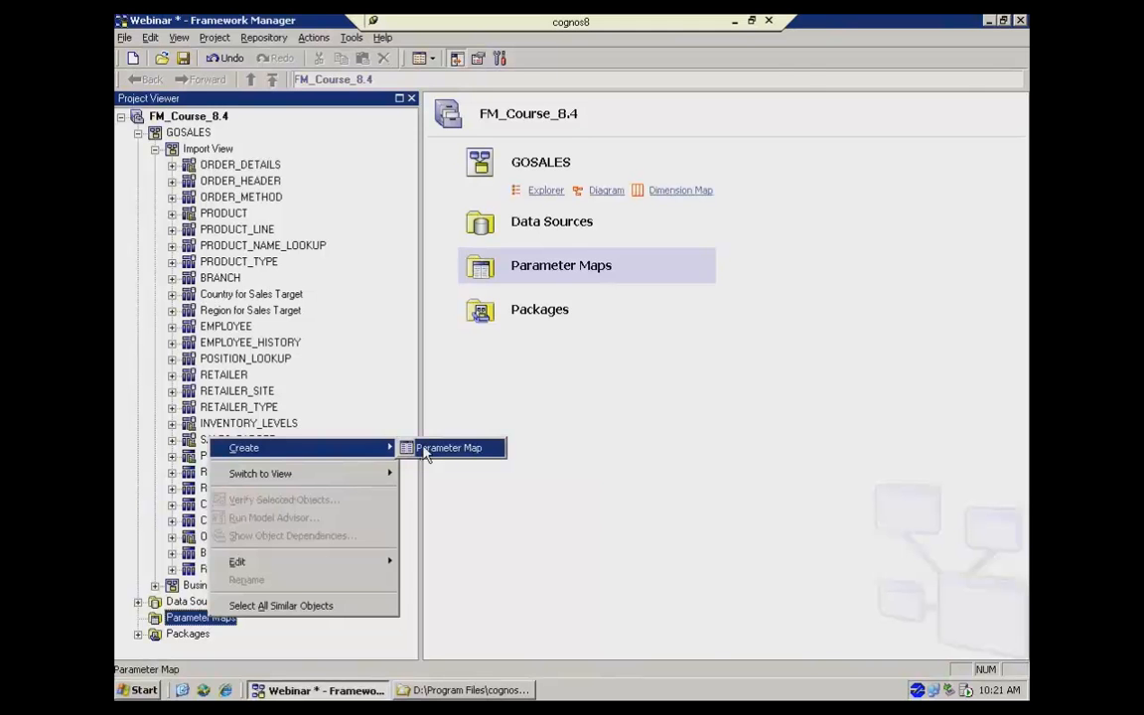
left_click(448, 447)
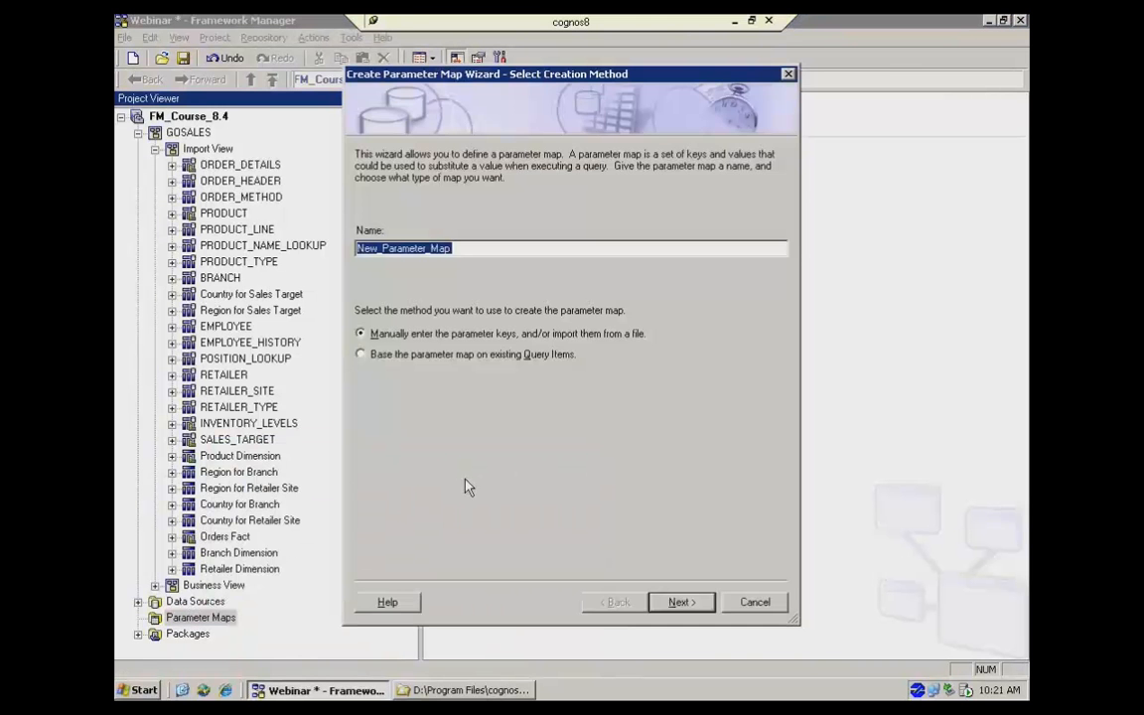
type("U")
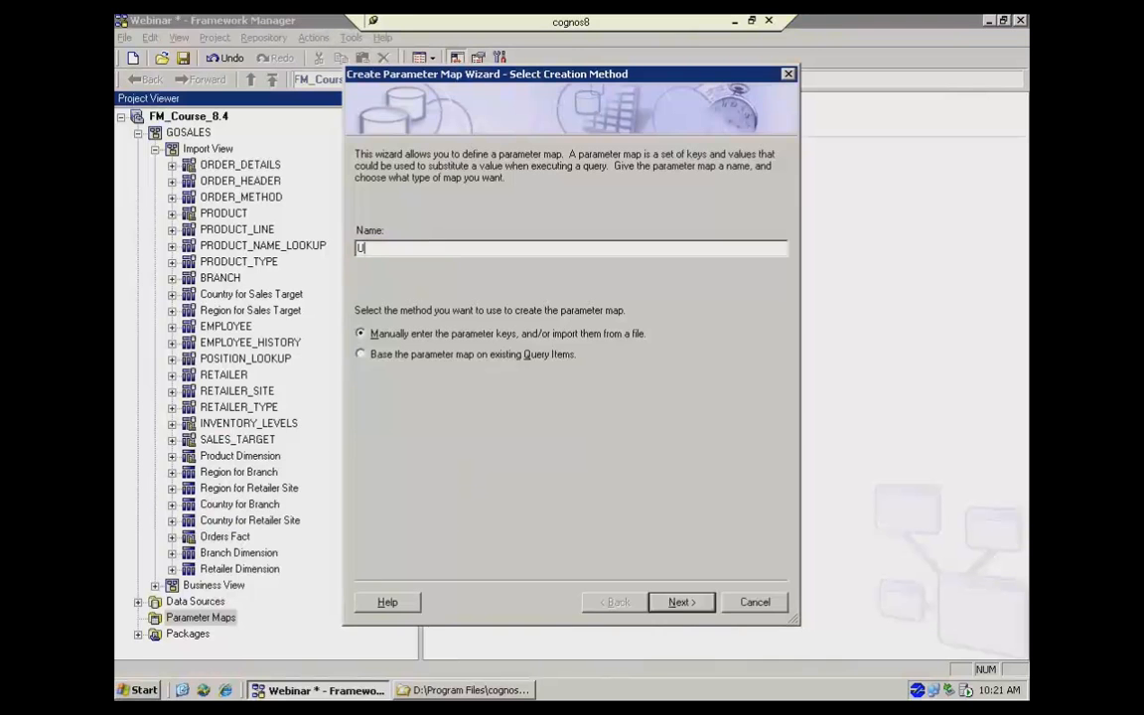
type("serLookup")
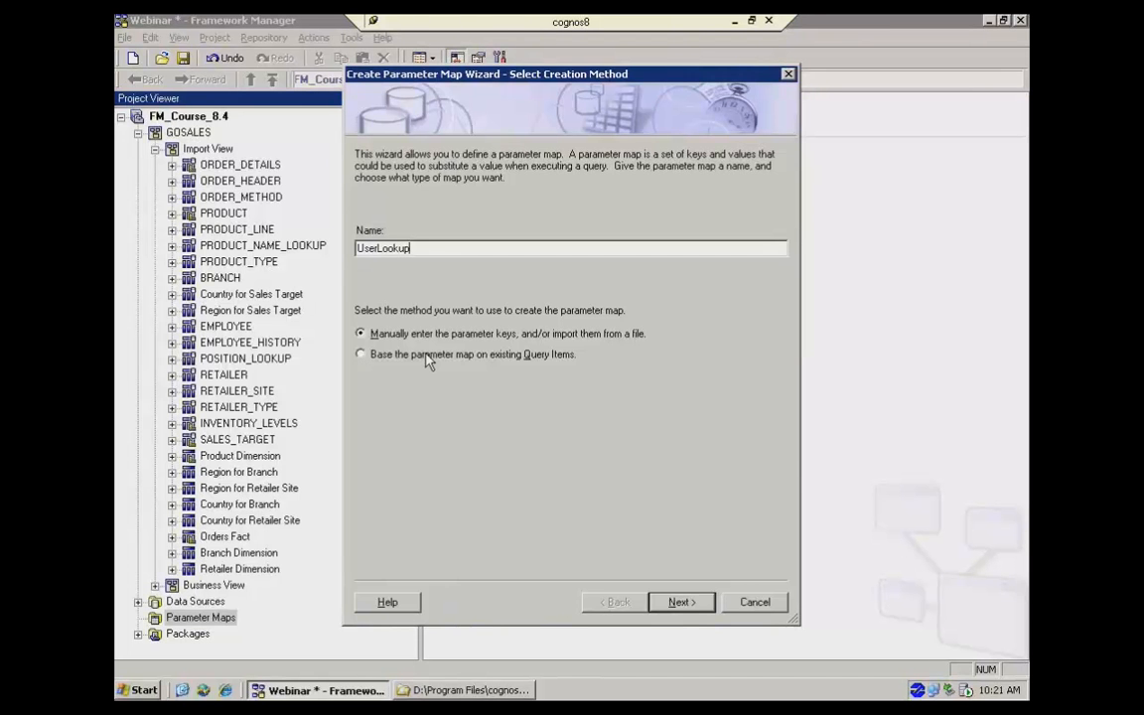
mouse_move(274, 409)
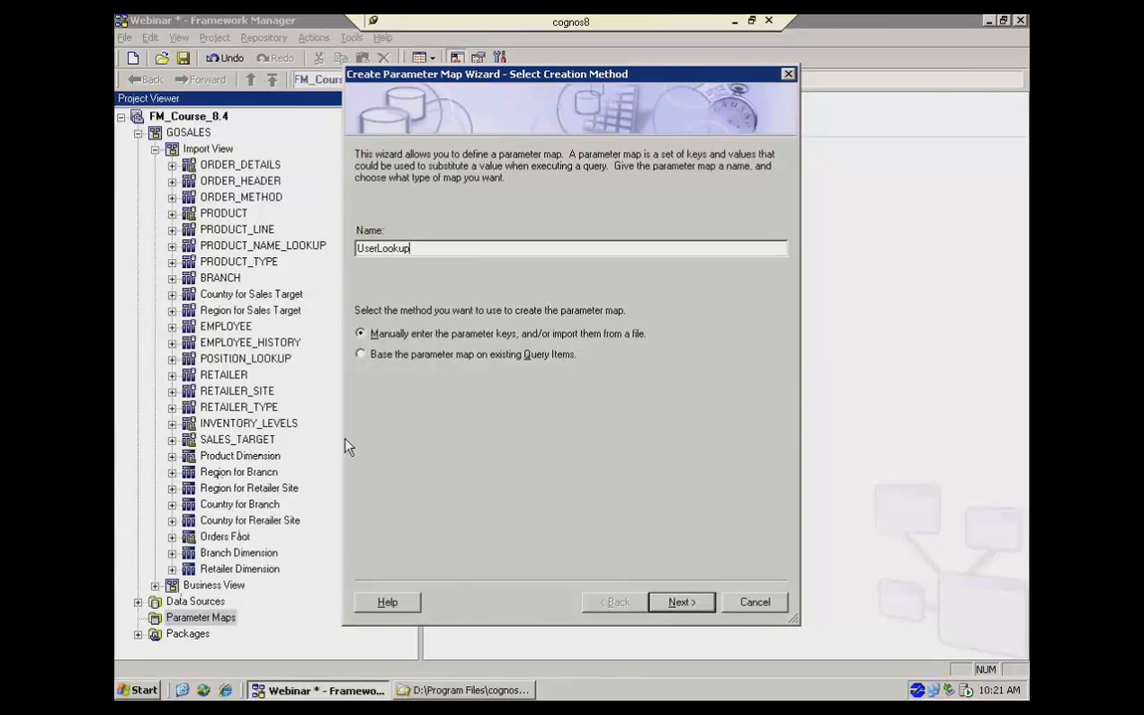
mouse_move(433, 401)
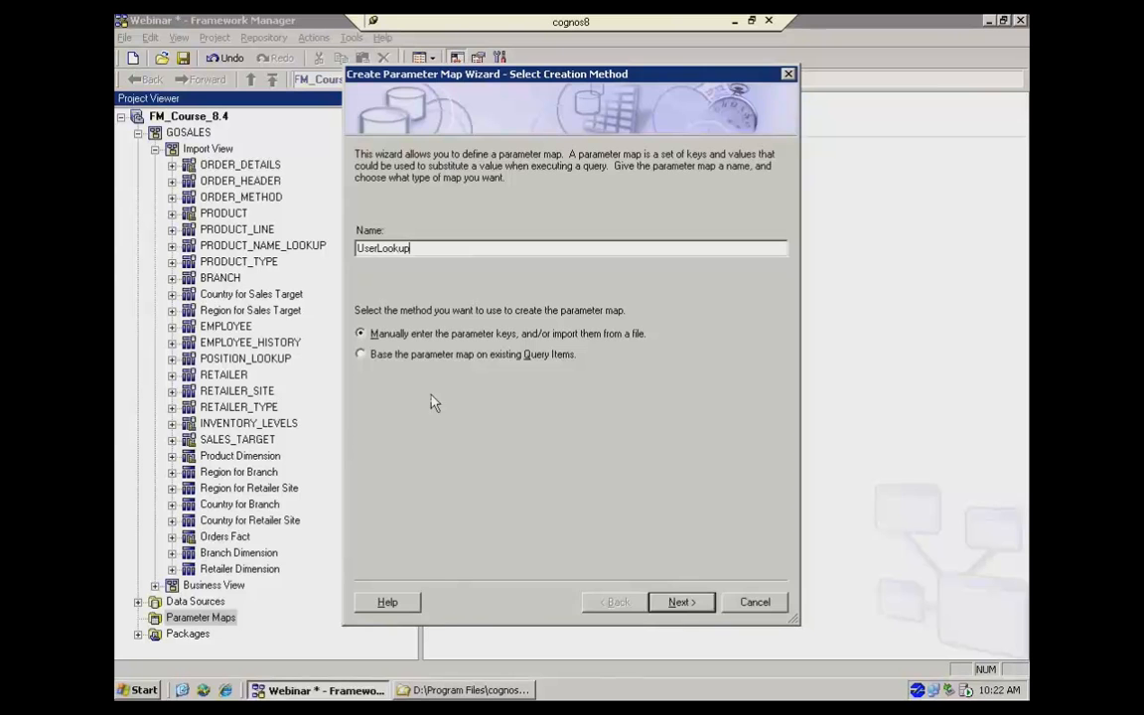
mouse_move(417, 365)
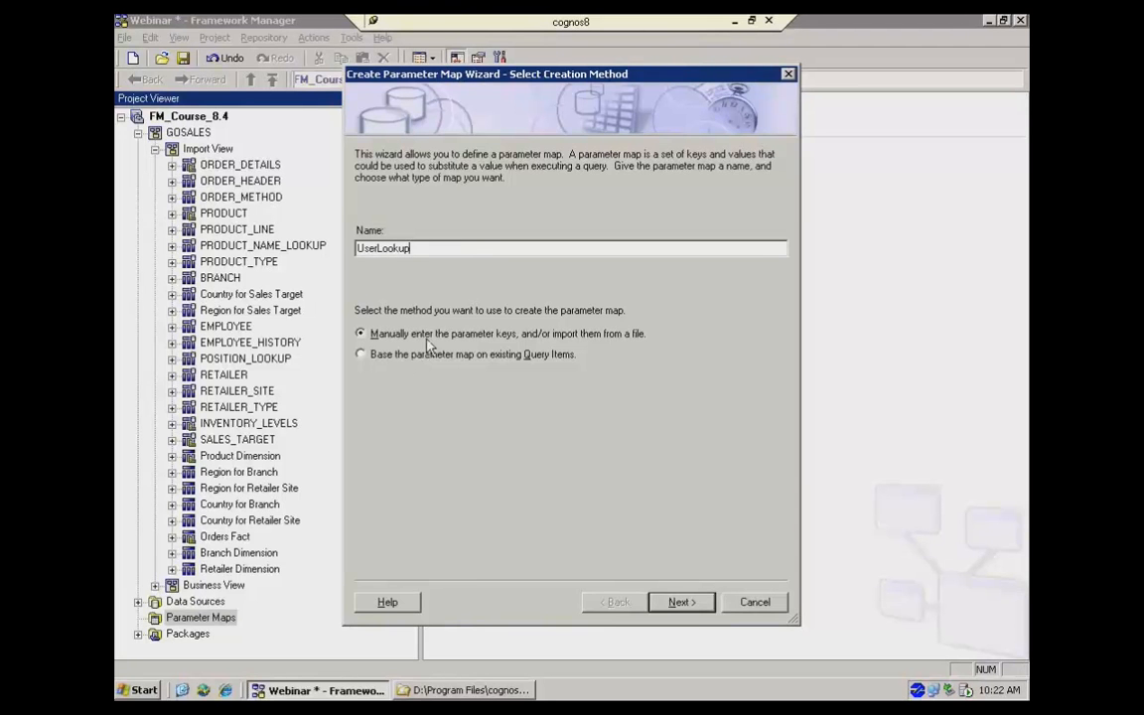
mouse_move(645, 568)
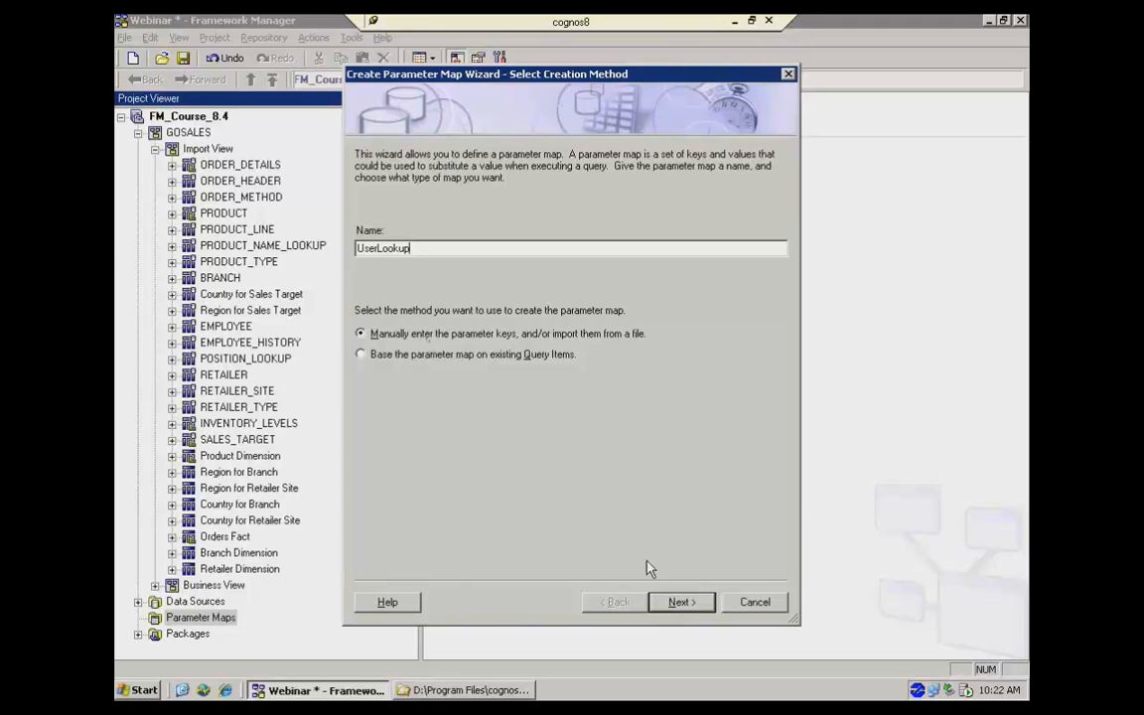
left_click(679, 602)
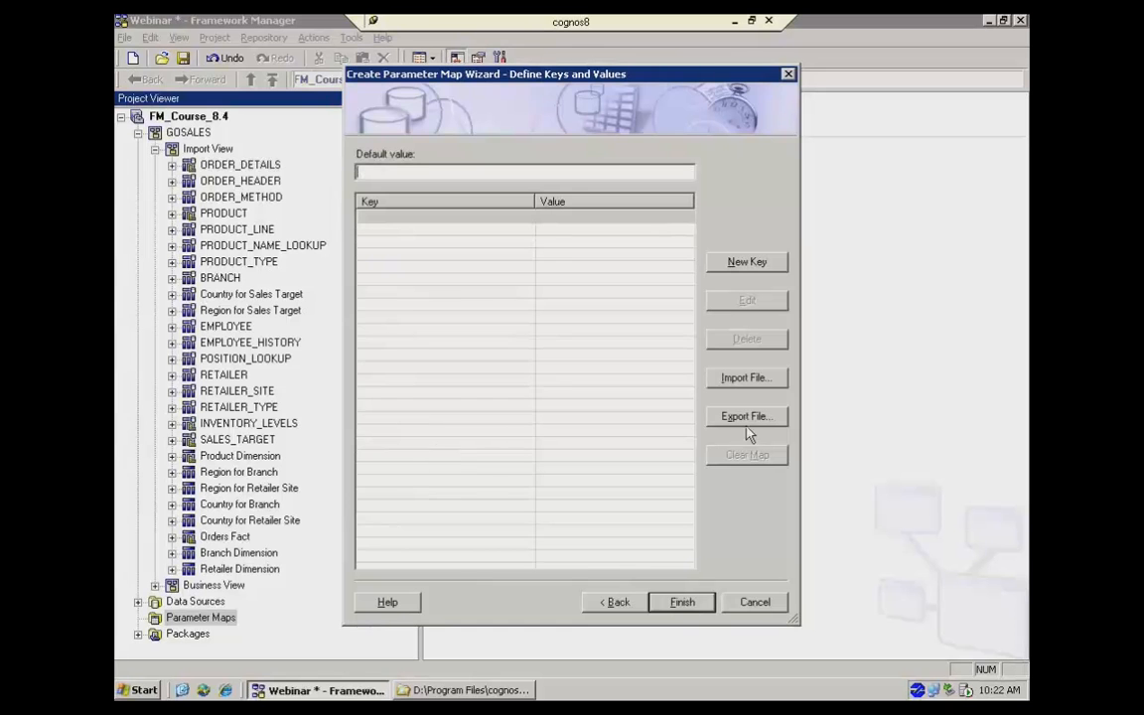
mouse_move(705, 385)
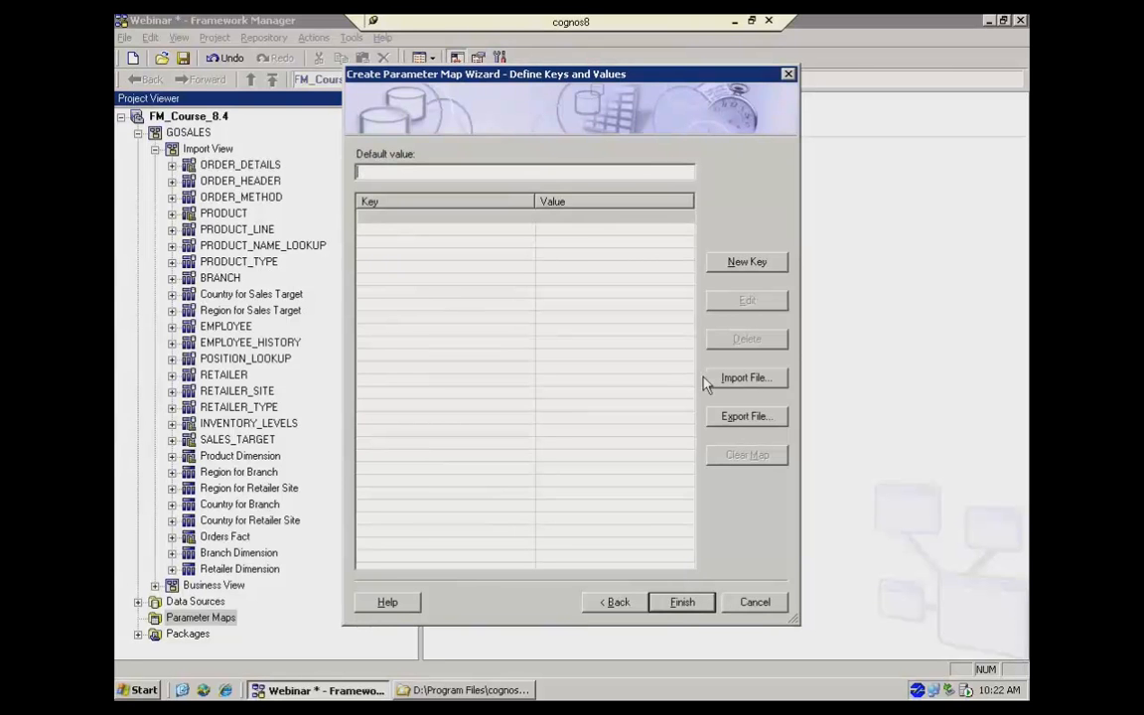
mouse_move(318, 155)
type("2101;2102")
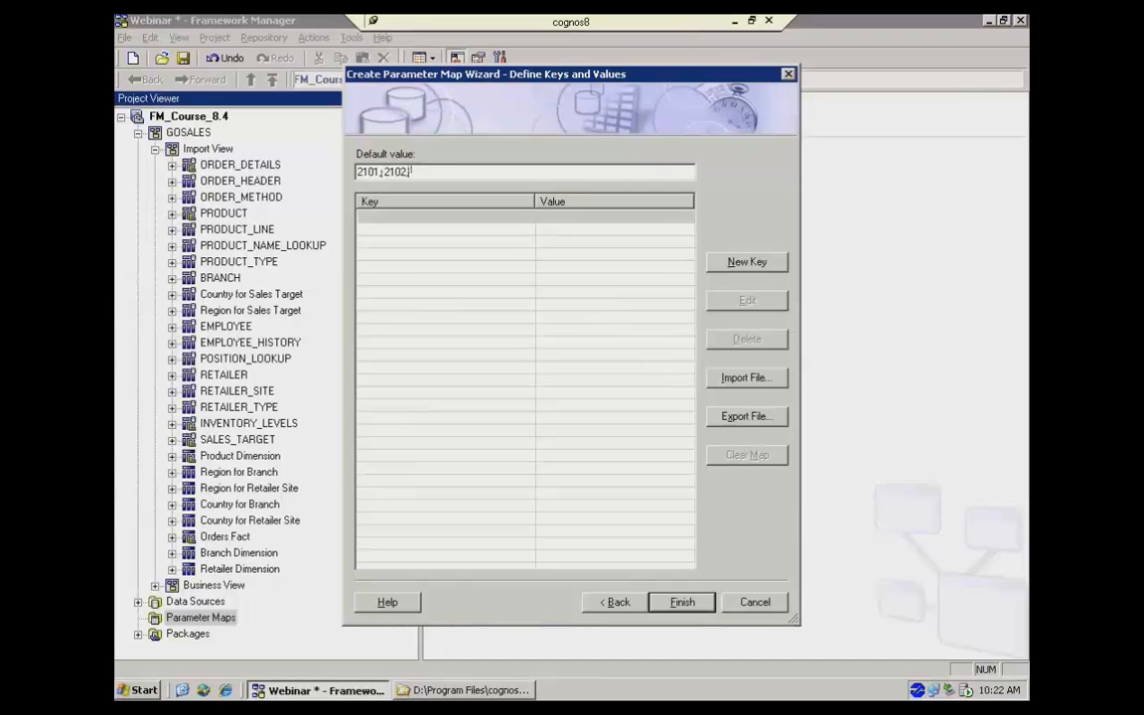
Step: Enter 2101, 2102, 2103, 2104, 2105 as UserLookup's default value
type(";2103;")
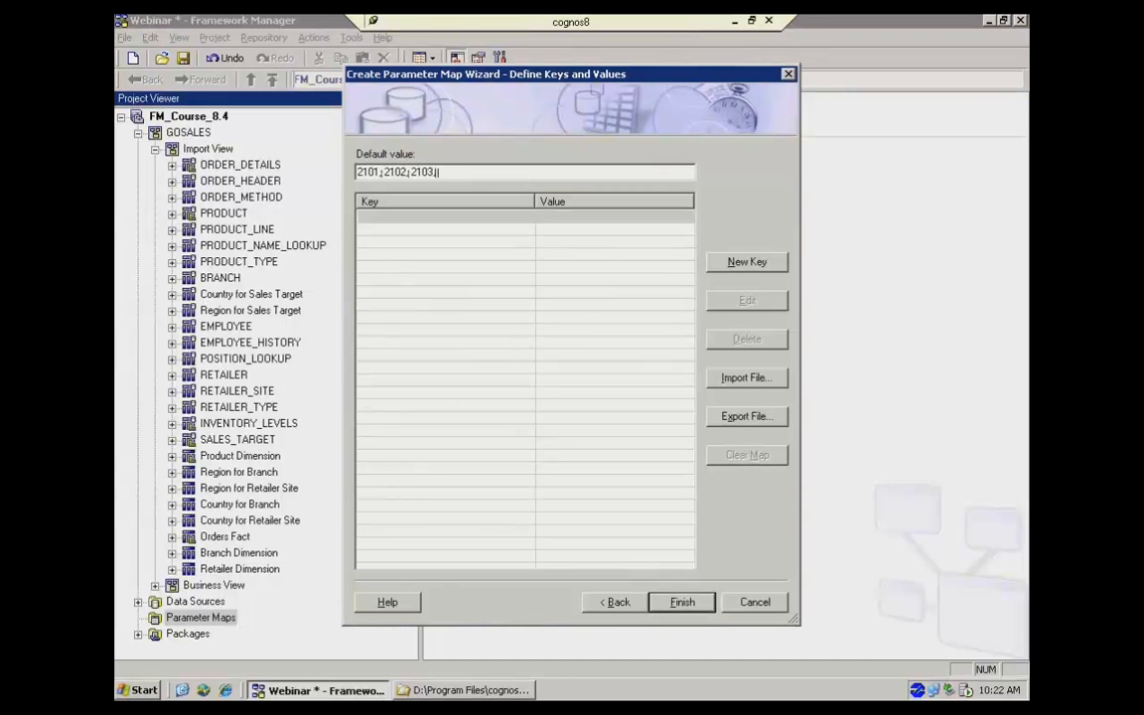
type("2104,")
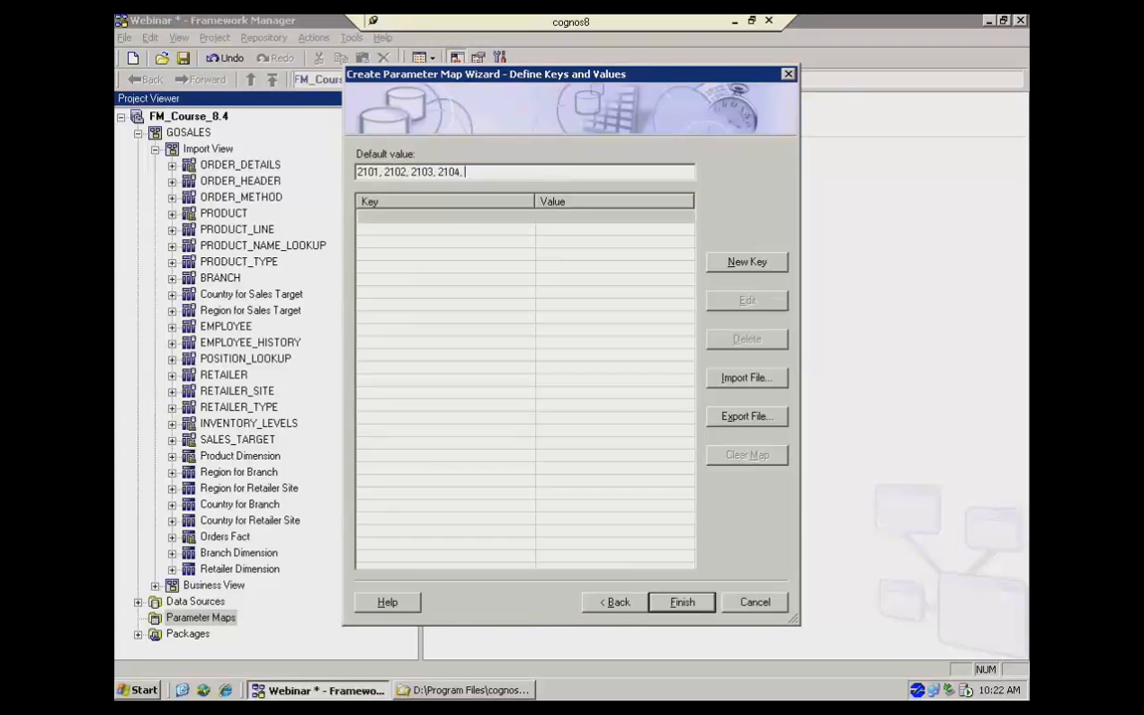
type("2105")
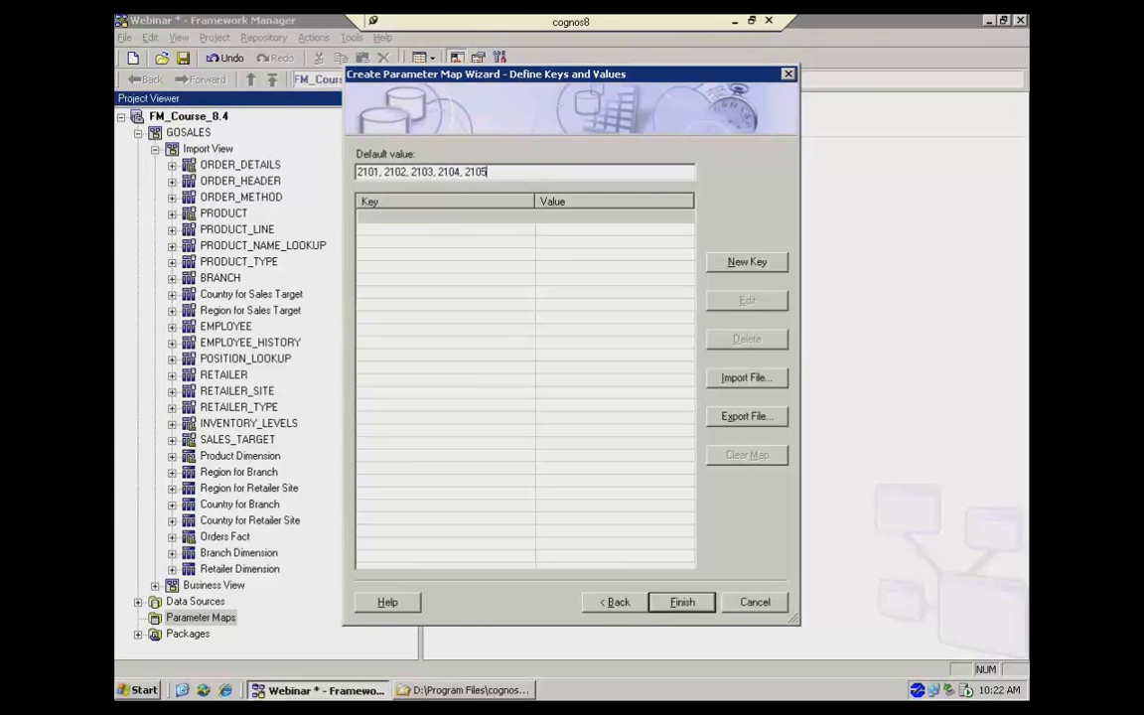
mouse_move(445, 237)
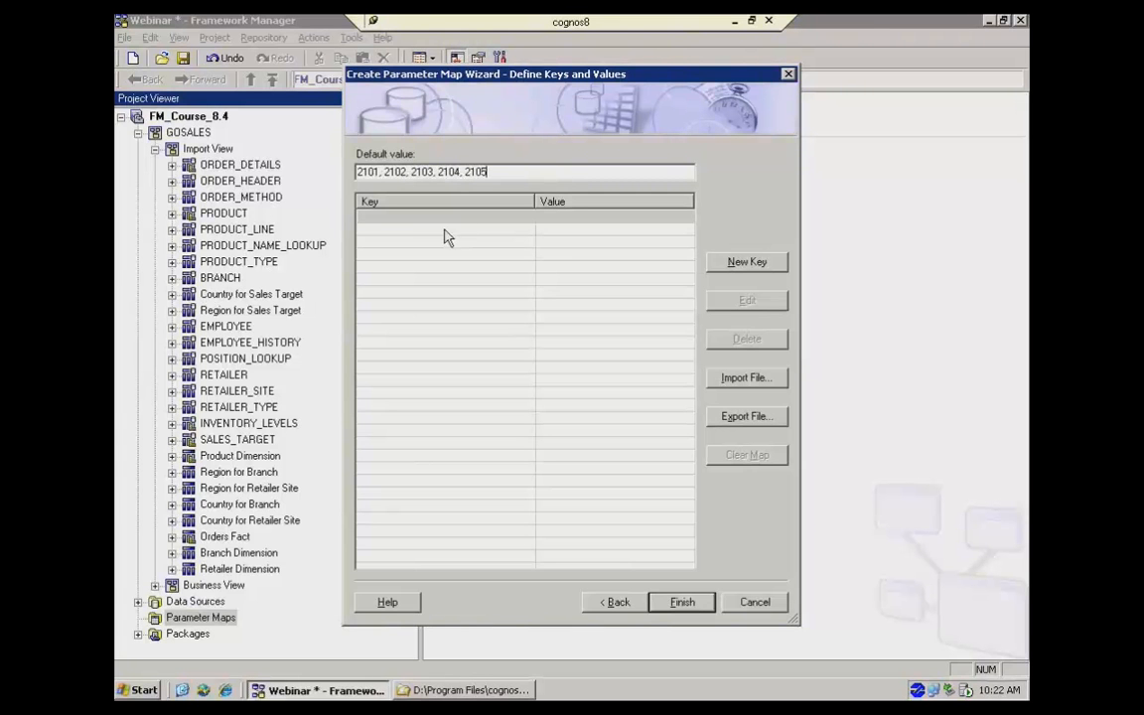
mouse_move(369, 241)
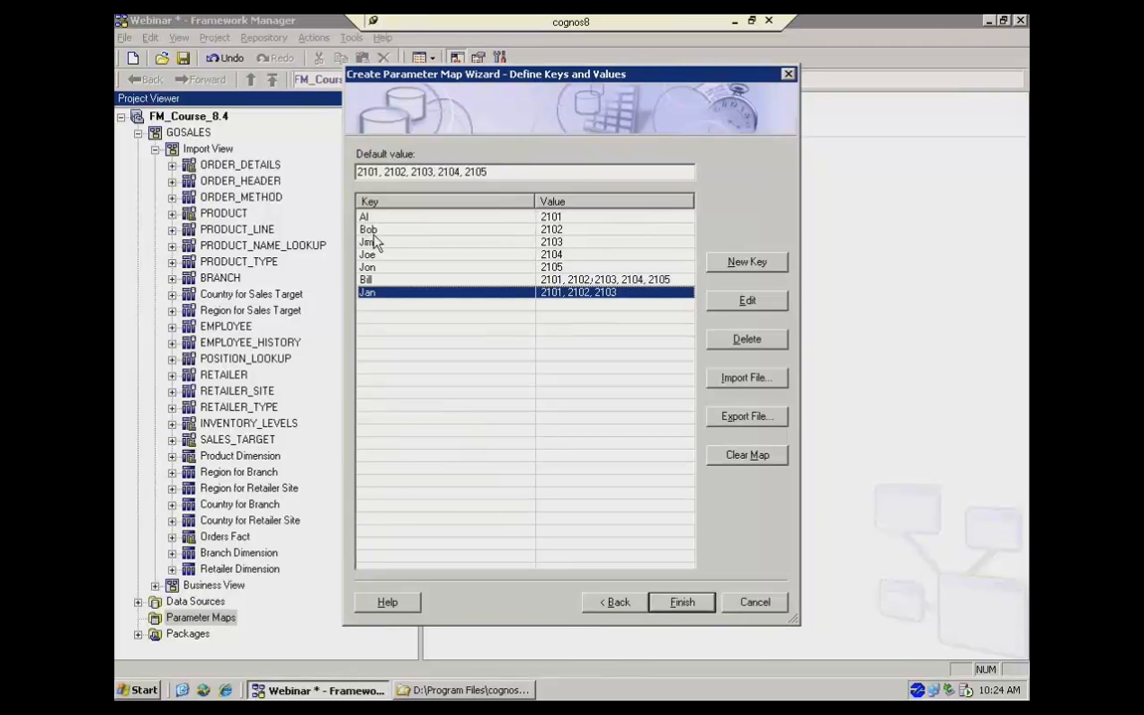
mouse_move(705, 617)
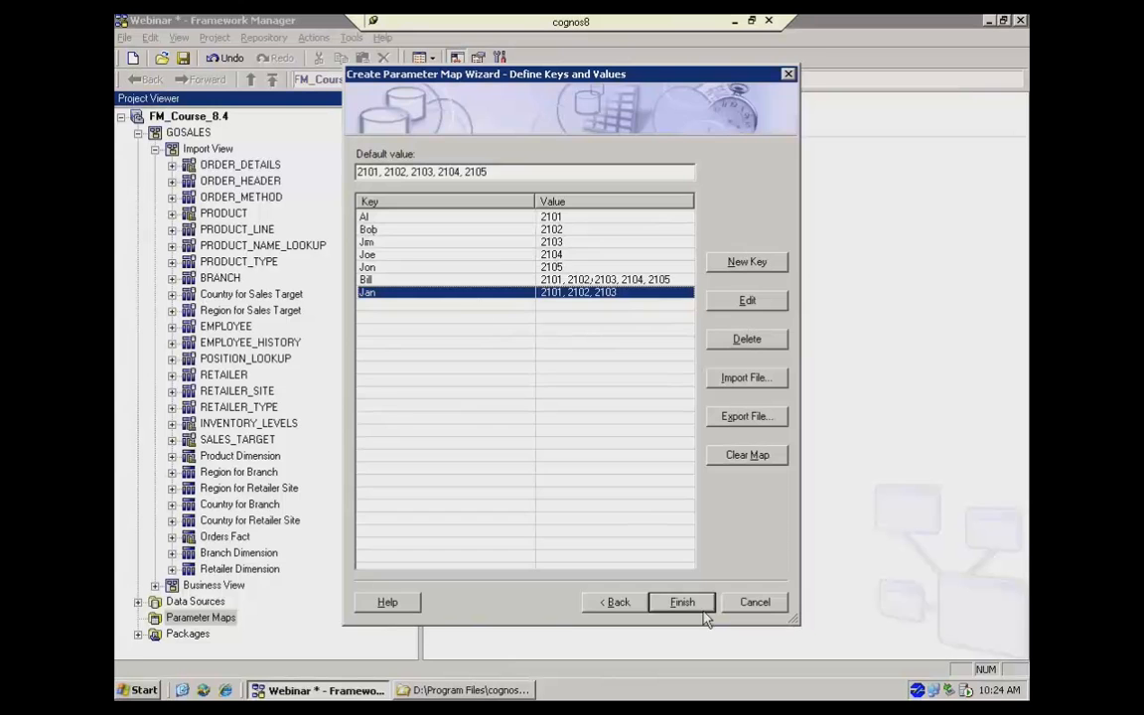
Step: Finish UserLookup and add a new filter on the PRODUCT_LINE query subject
left_click(683, 602)
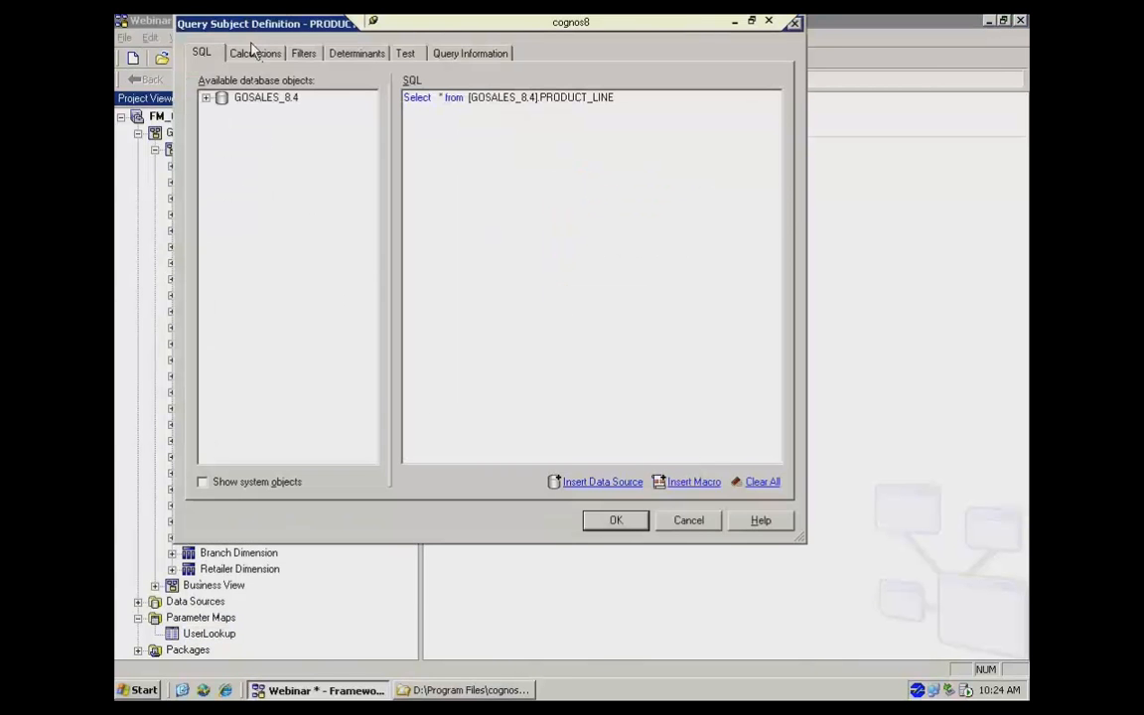
left_click_drag(288, 24, 288, 68)
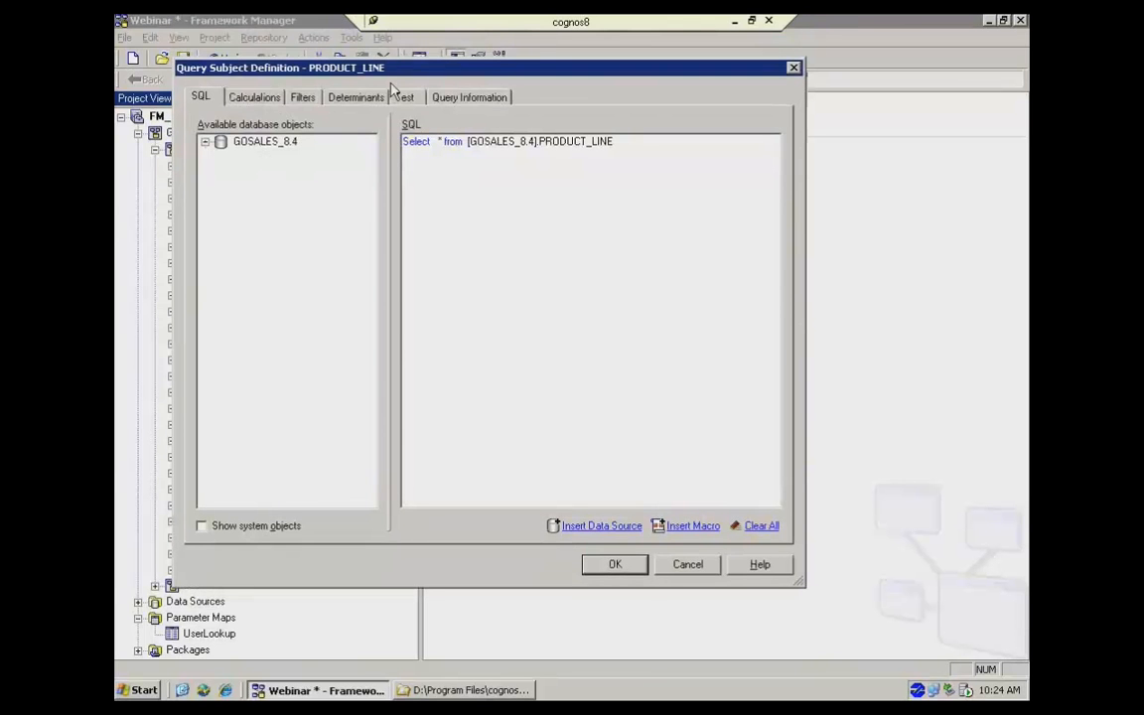
mouse_move(330, 151)
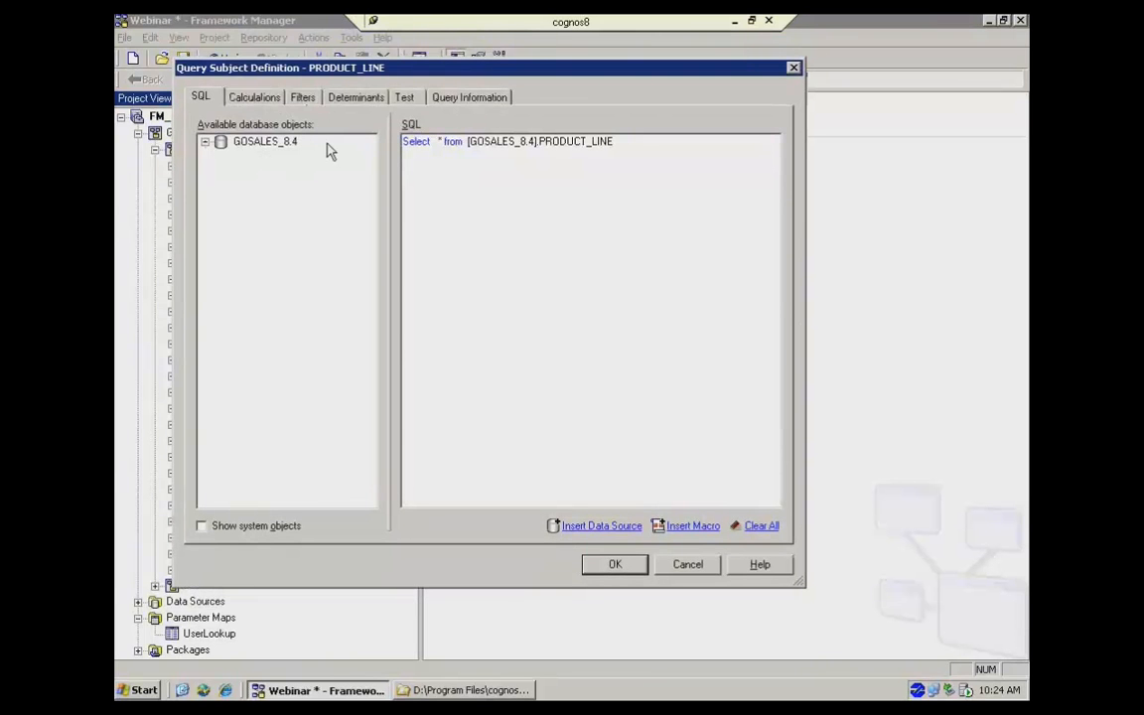
mouse_move(341, 183)
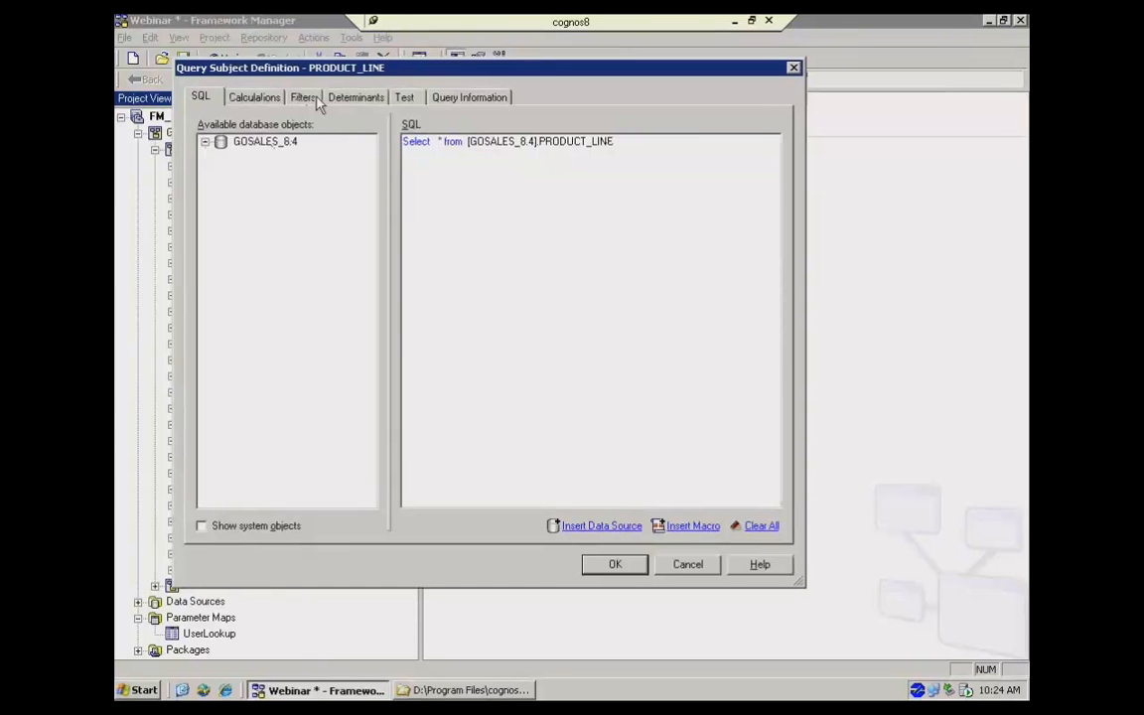
left_click(302, 98)
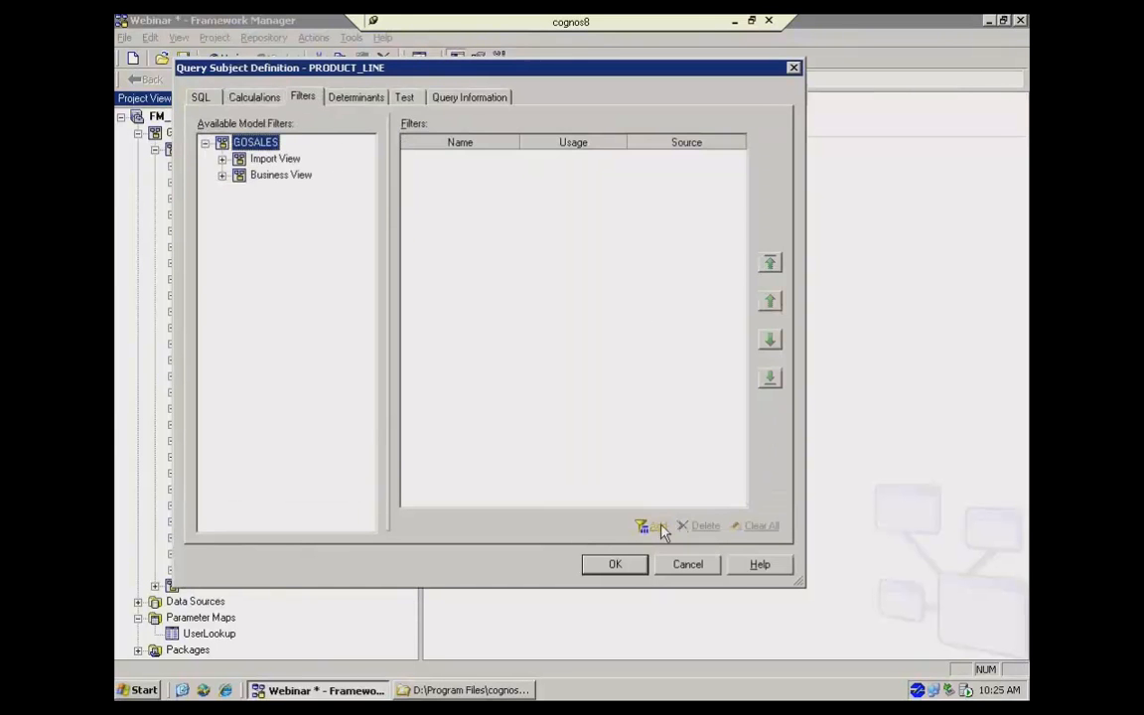
left_click(643, 525)
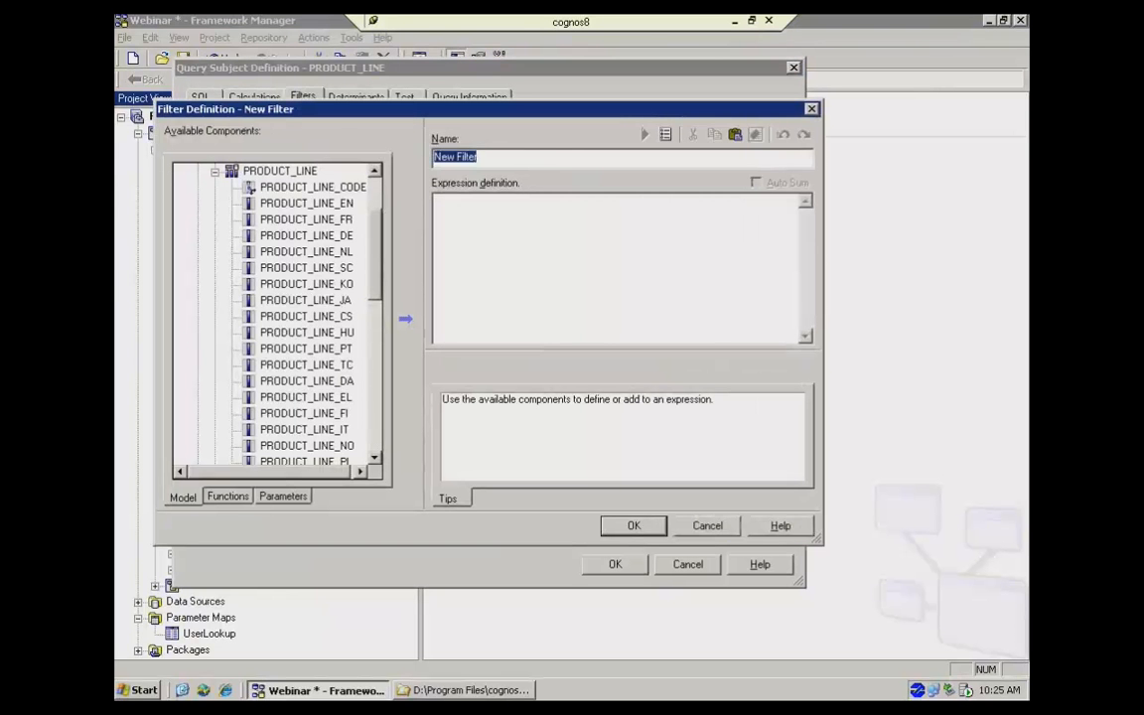
Step: Name the filter Product Line with expression PRODUCT_LINE_CODE in (
type("Product L")
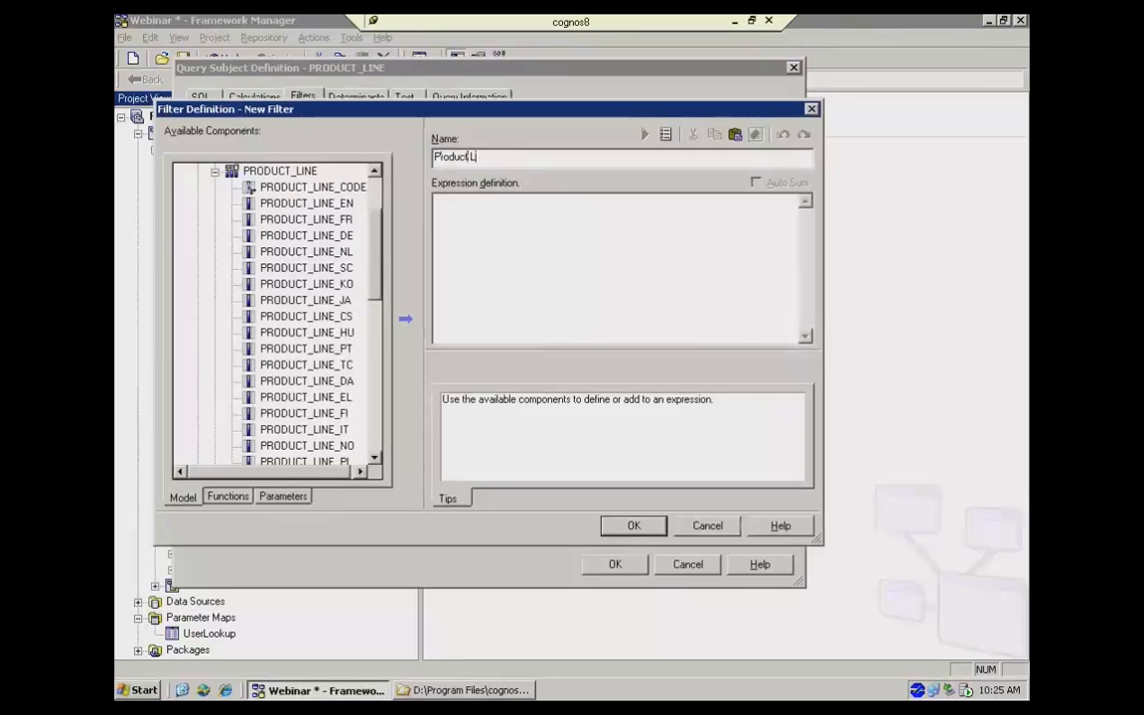
type("ine")
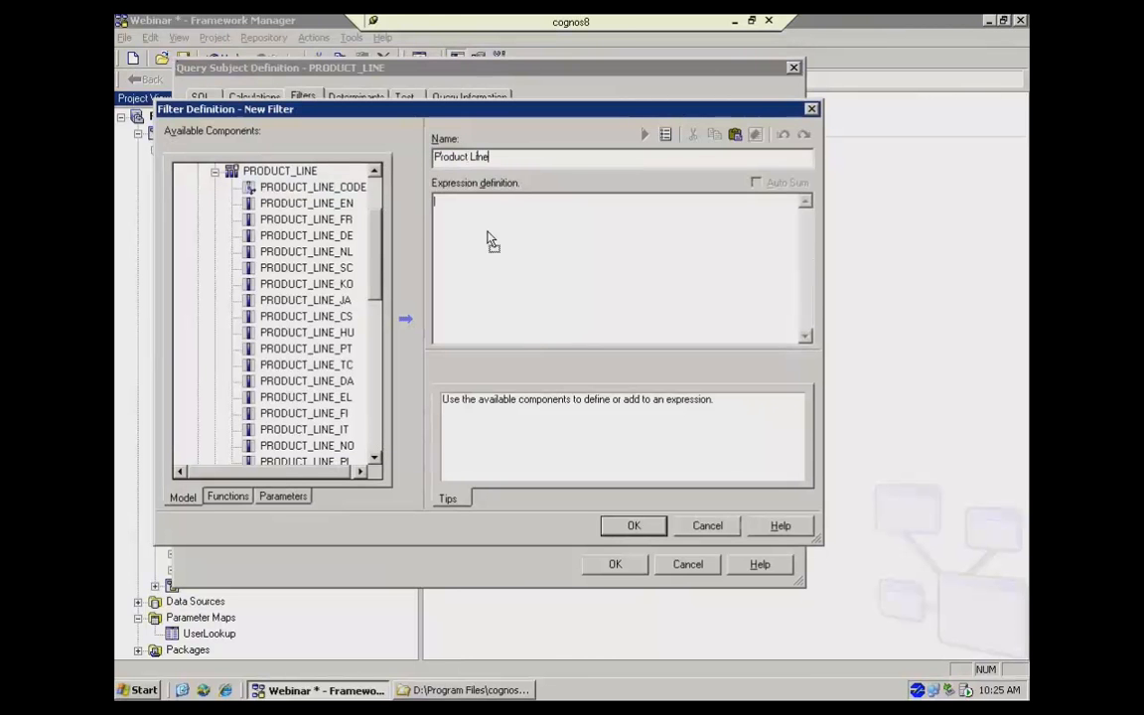
double_click(314, 187)
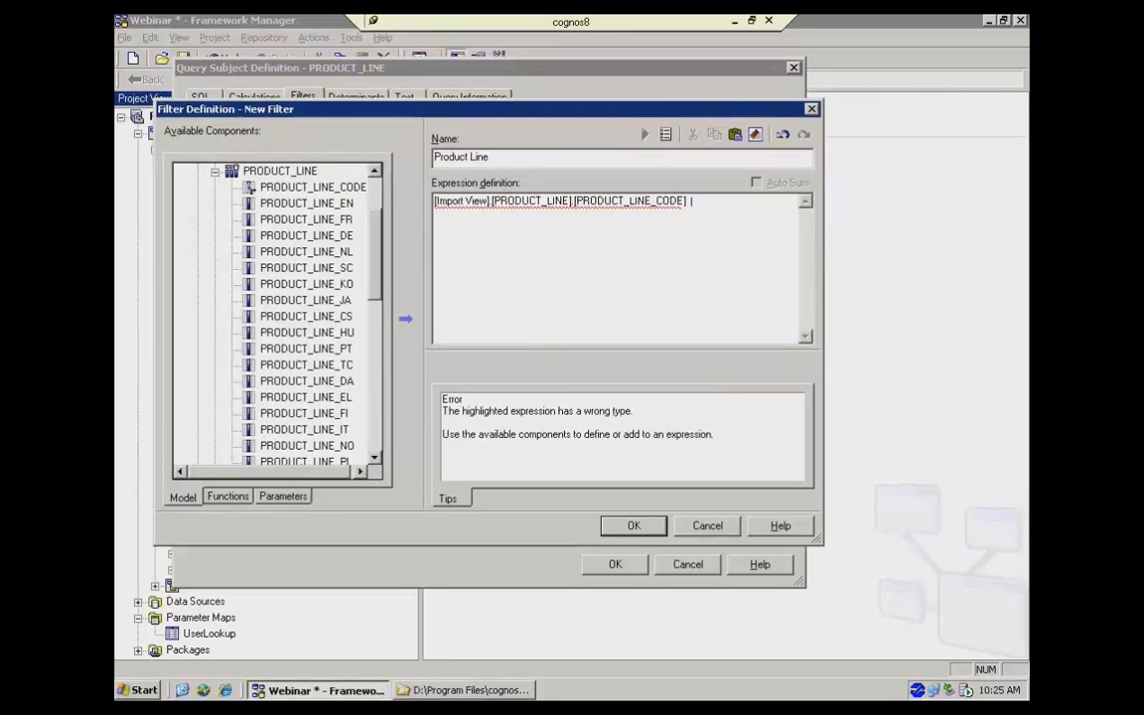
type("in")
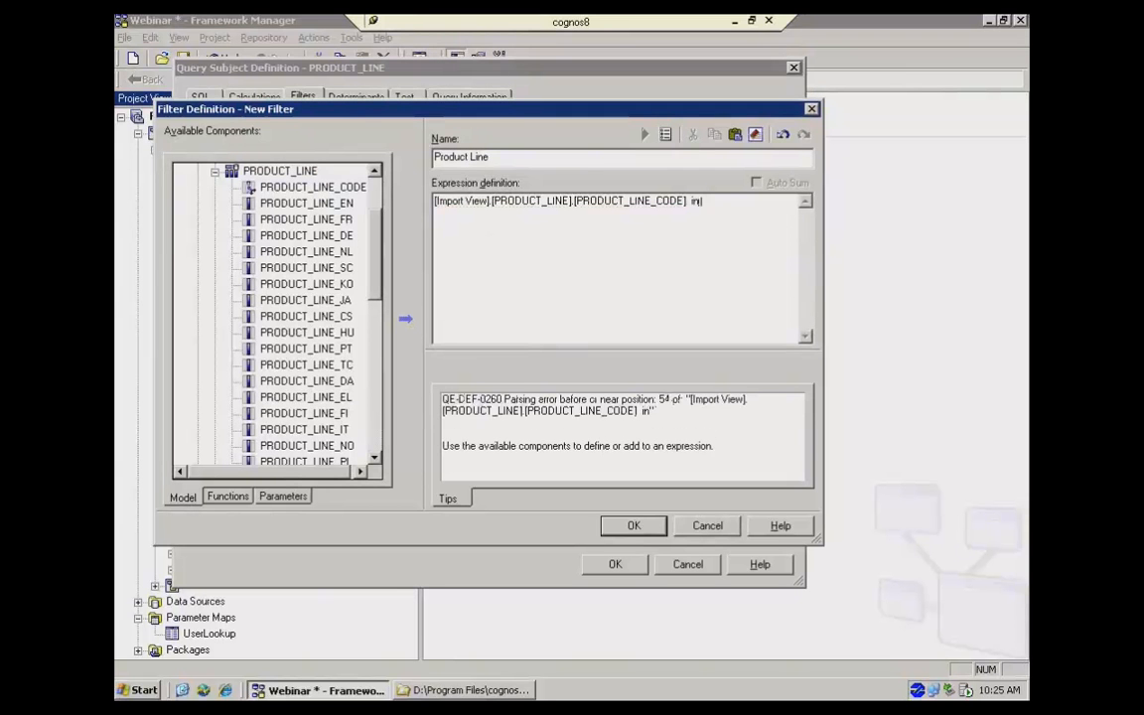
type("(")
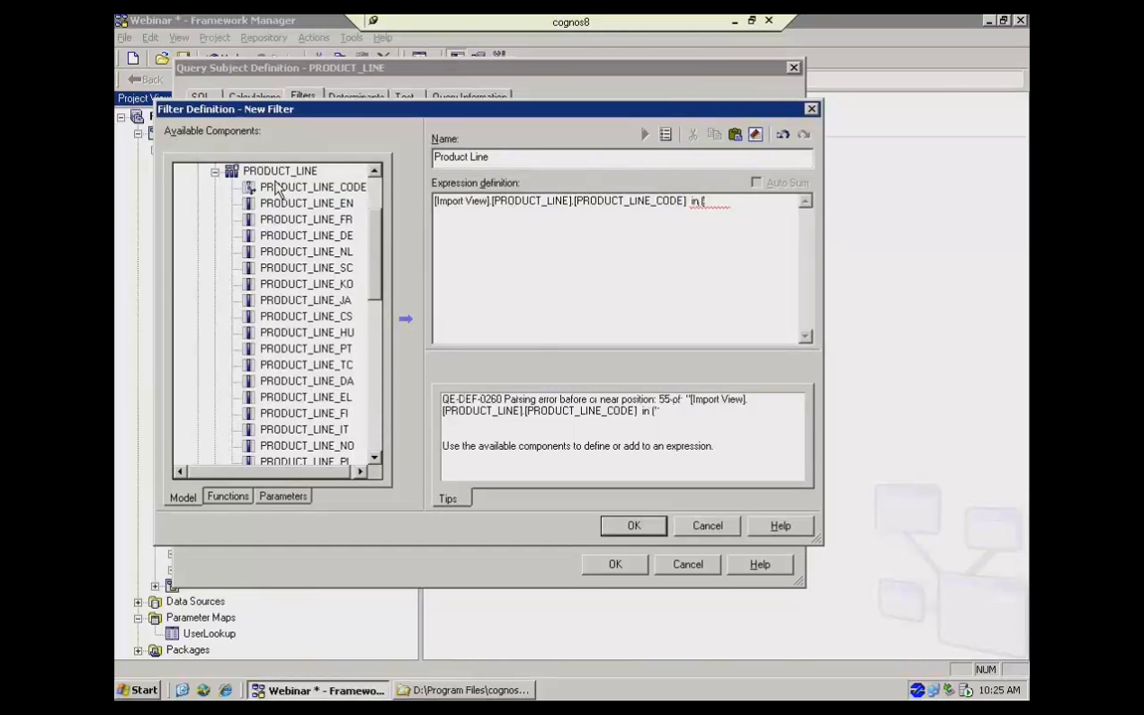
mouse_move(288, 506)
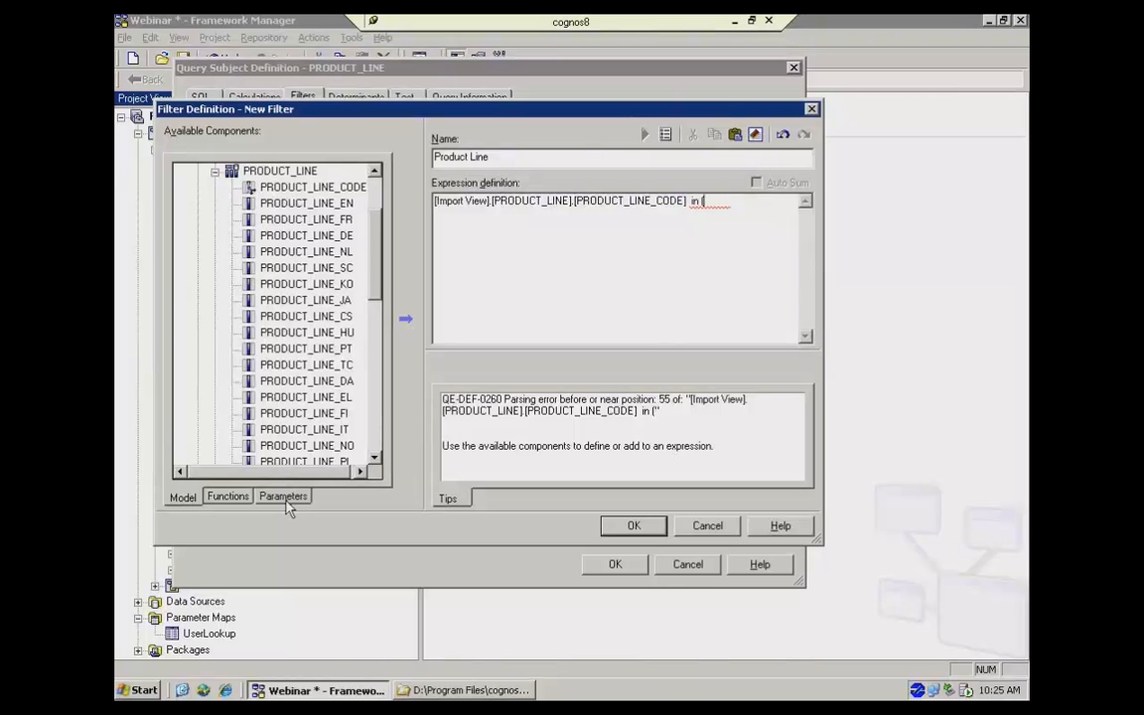
Step: Insert the UserLookup parameter map macro after 'in (' from the Parameters list
left_click(282, 496)
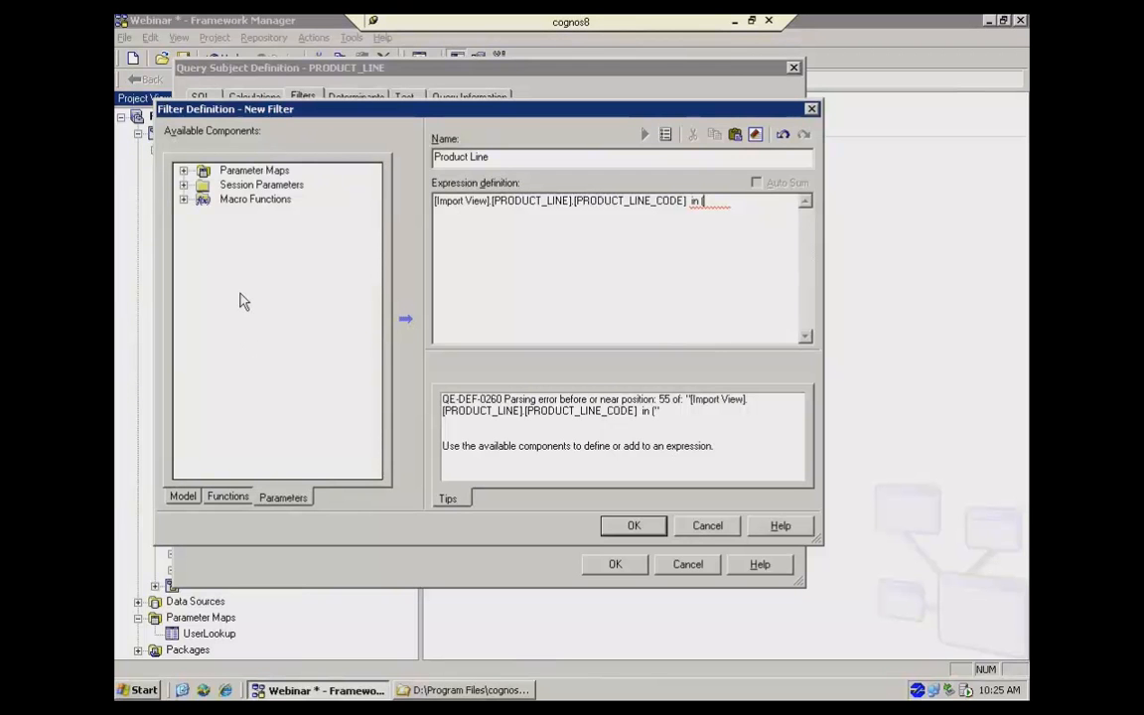
left_click(184, 170)
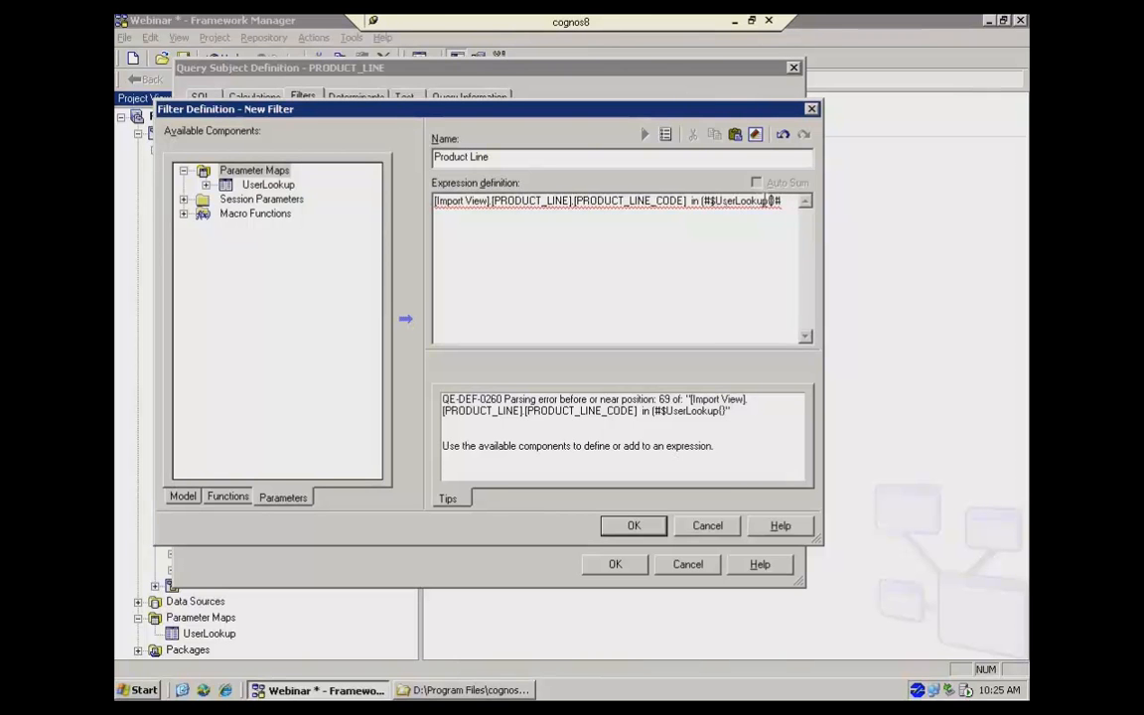
left_click(266, 185)
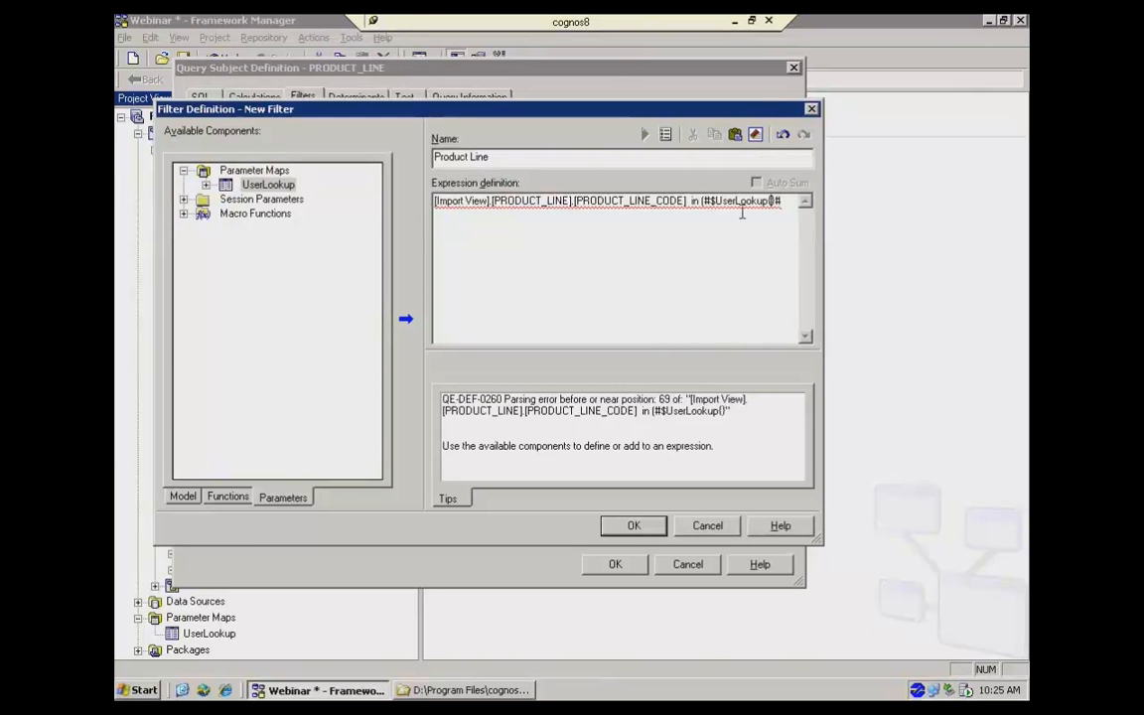
mouse_move(582, 293)
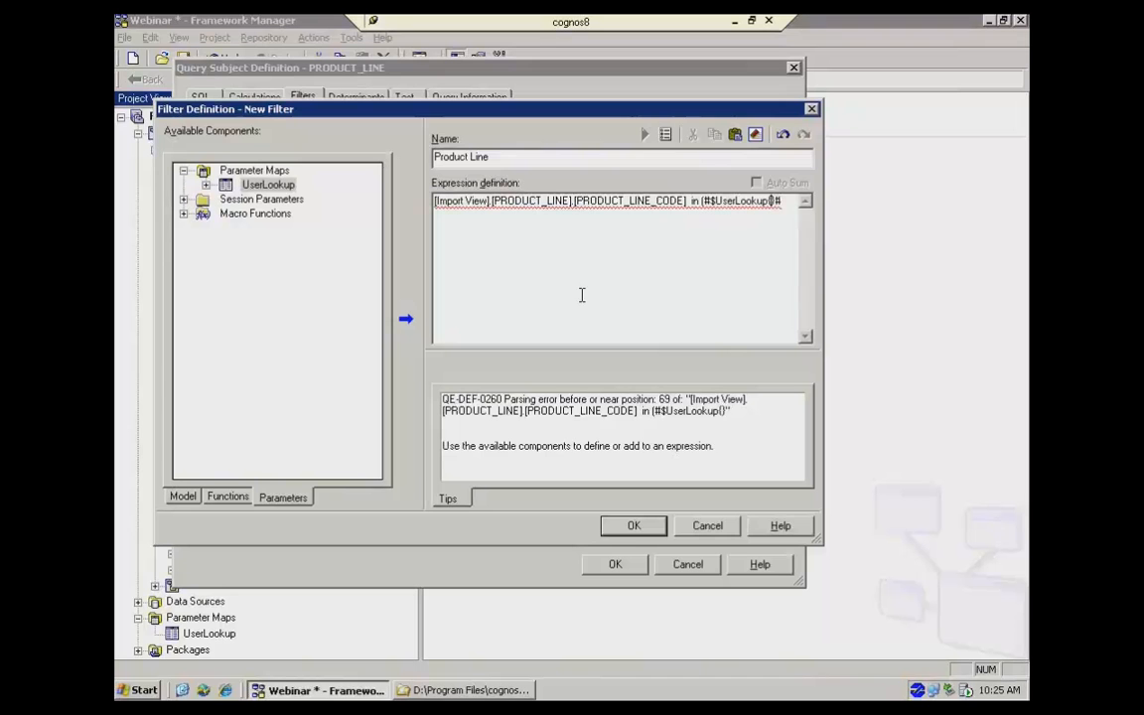
Step: Key UserLookup on account.personalInfo.userName and save the Product Line filter
left_click(183, 199)
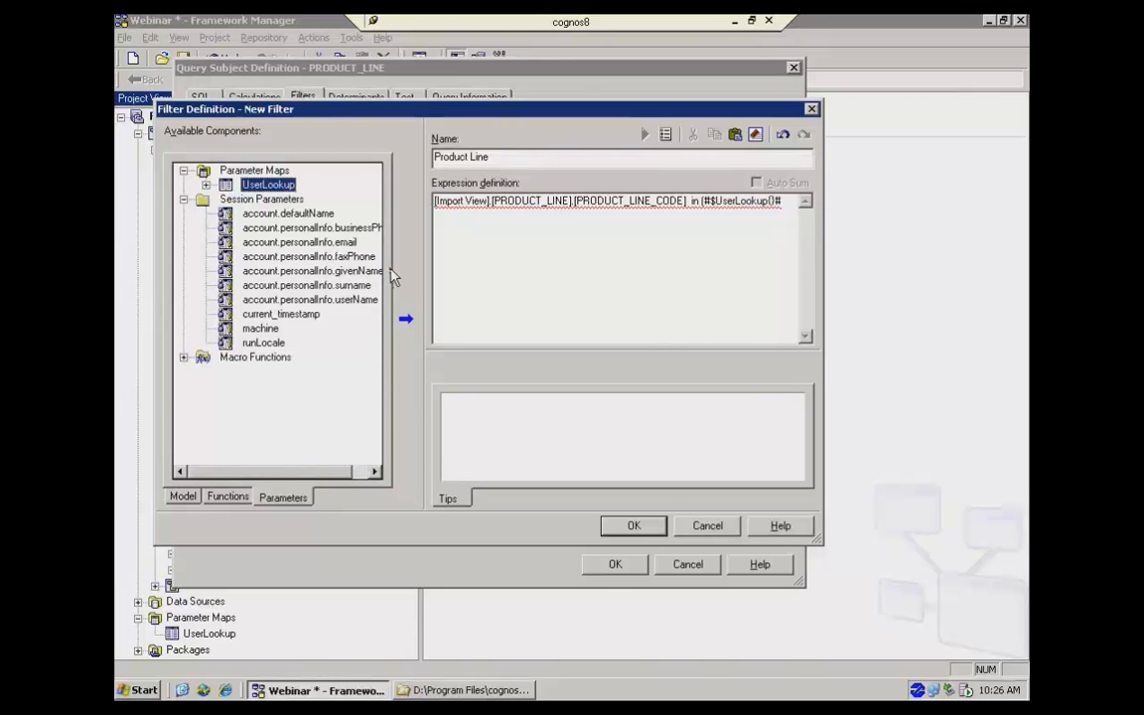
mouse_move(286, 216)
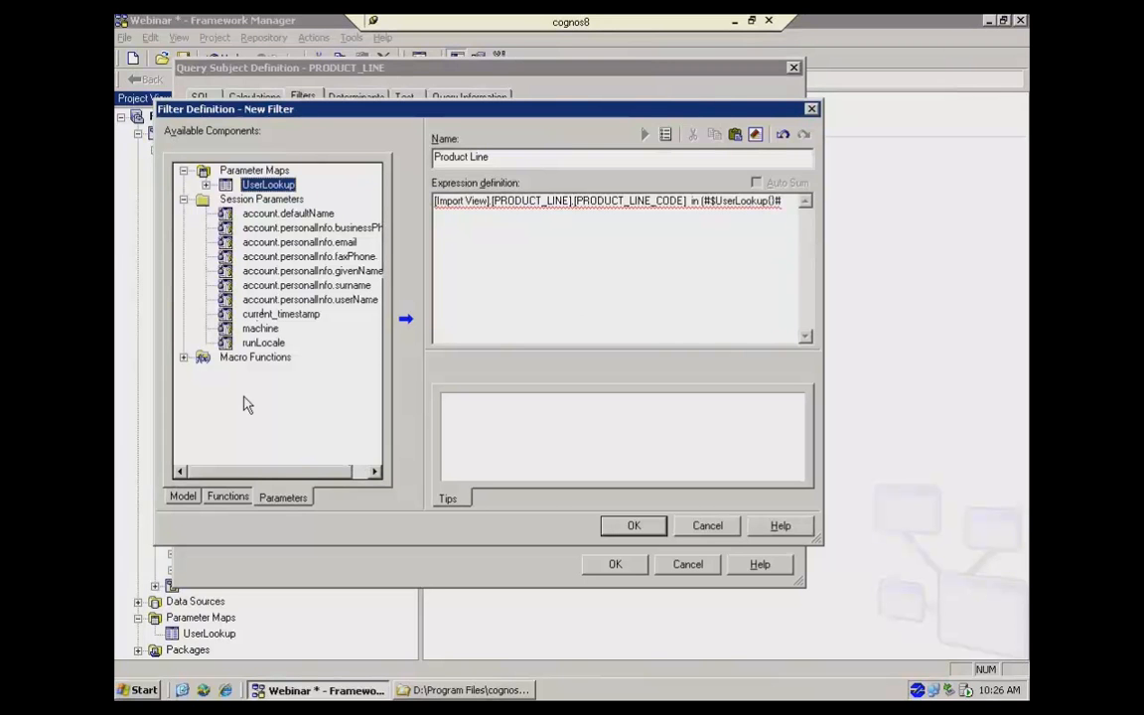
mouse_move(263, 302)
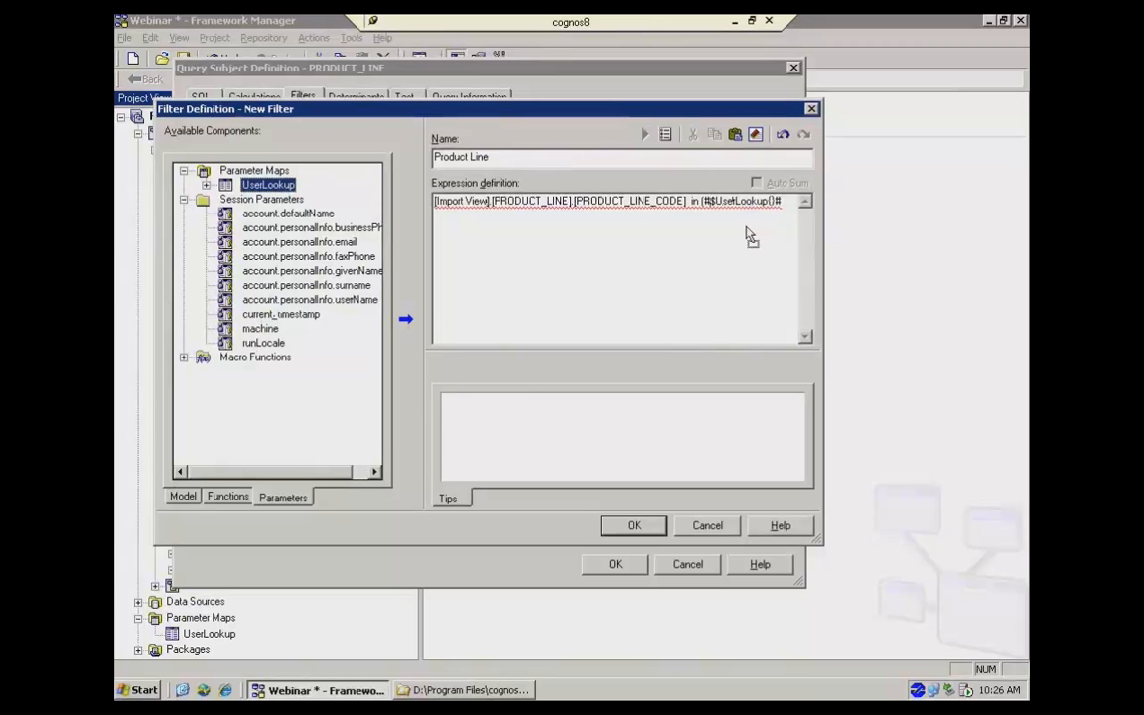
mouse_move(776, 239)
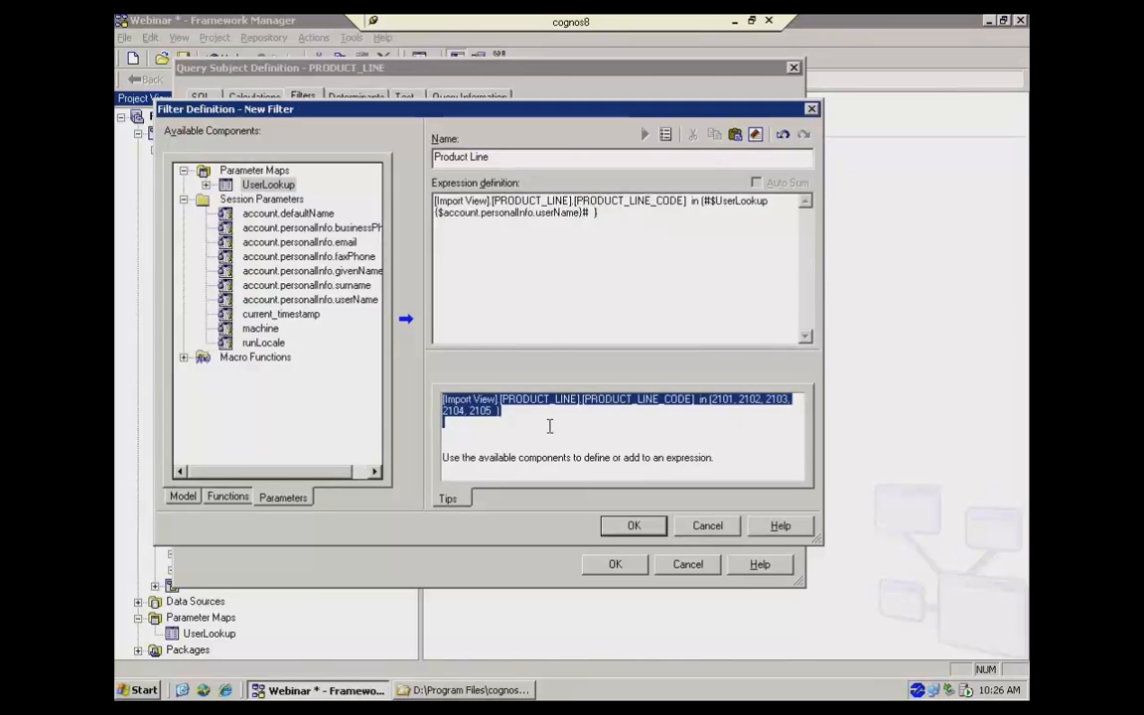
left_click(711, 409)
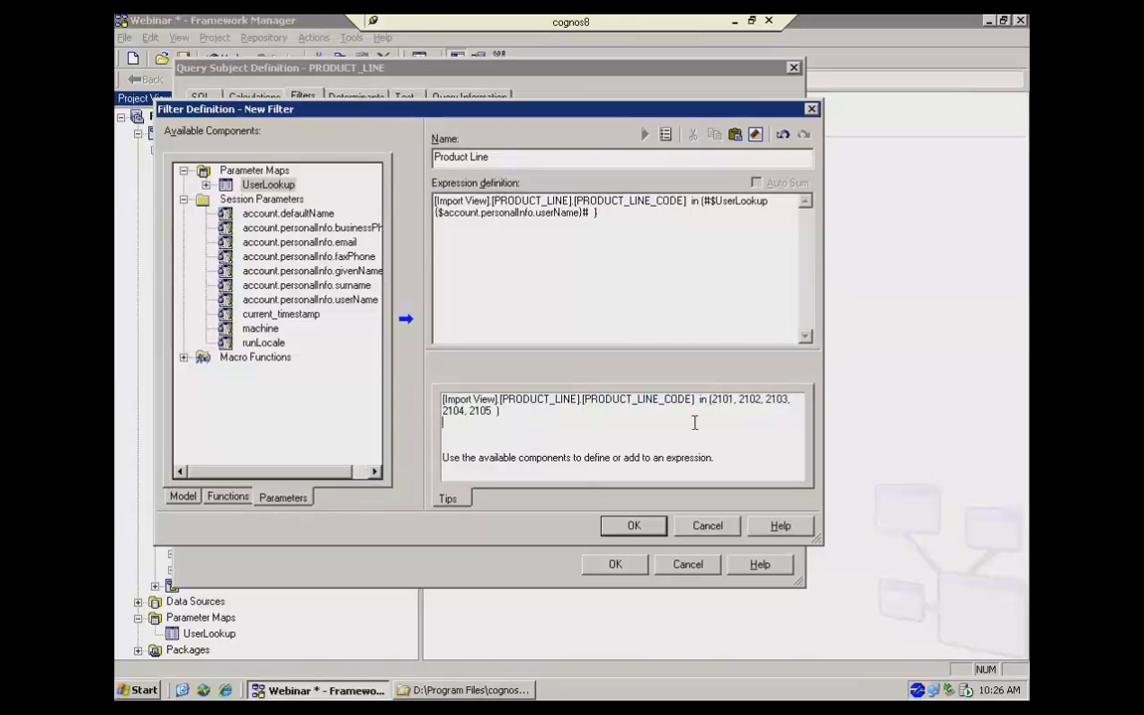
left_click(634, 524)
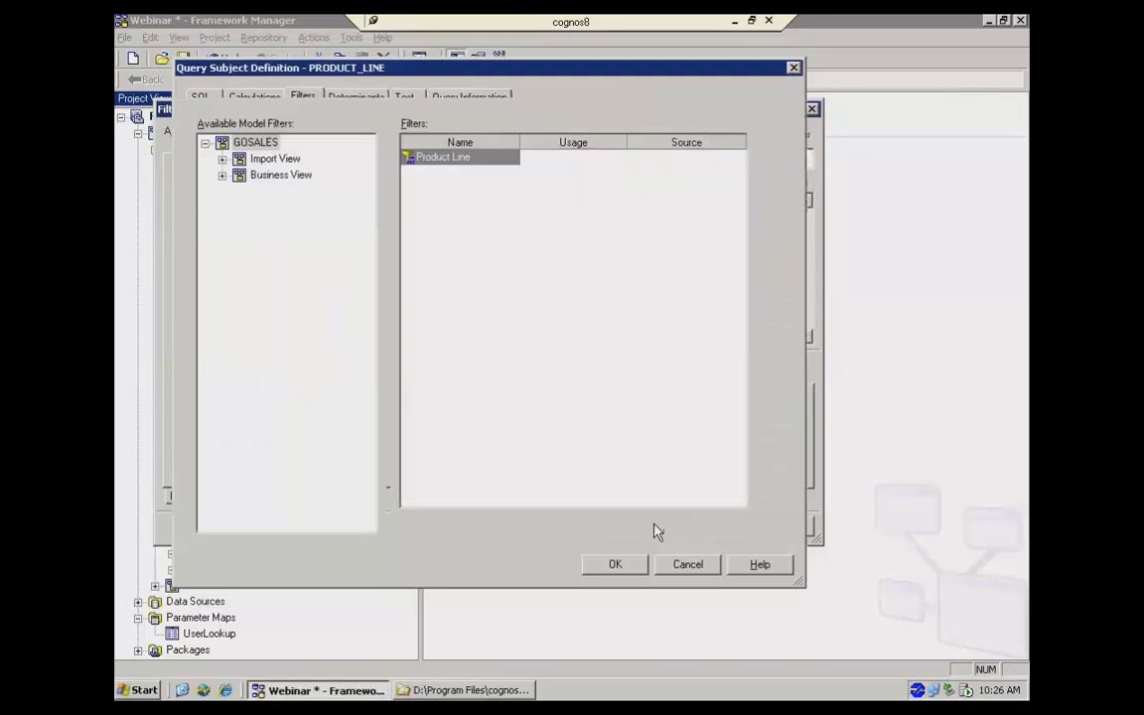
Step: Test PRODUCT_LINE and check the generated SQL where clause restricts codes to 2101–2105
left_click(405, 95)
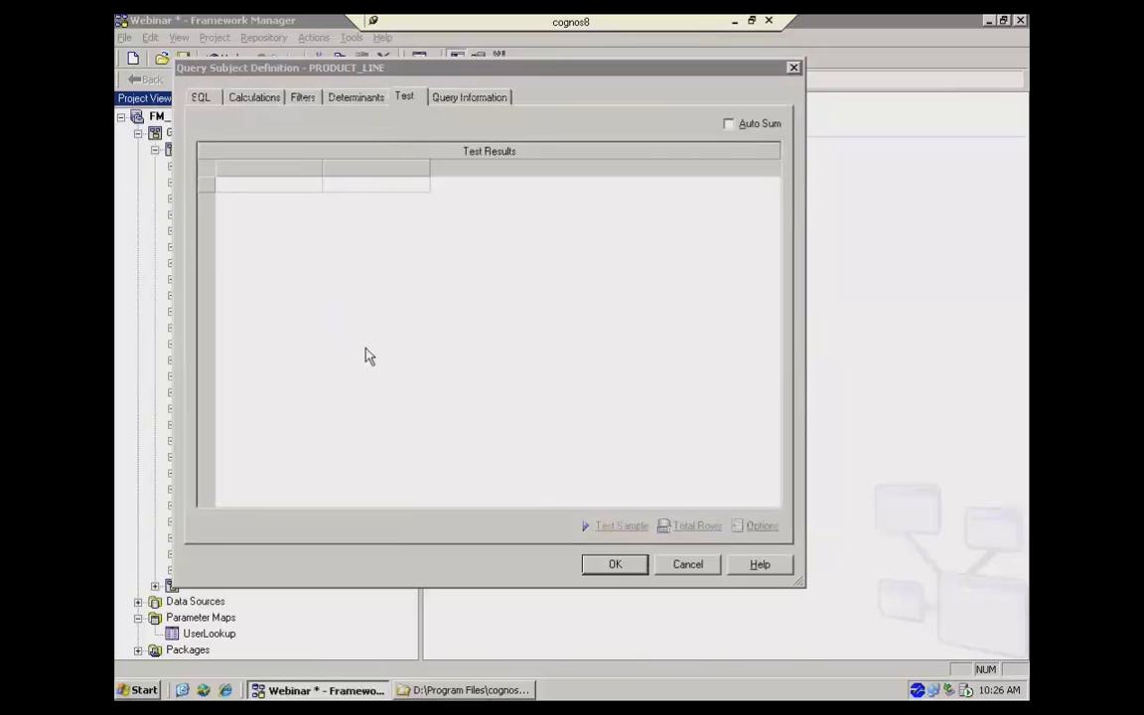
left_click(620, 525)
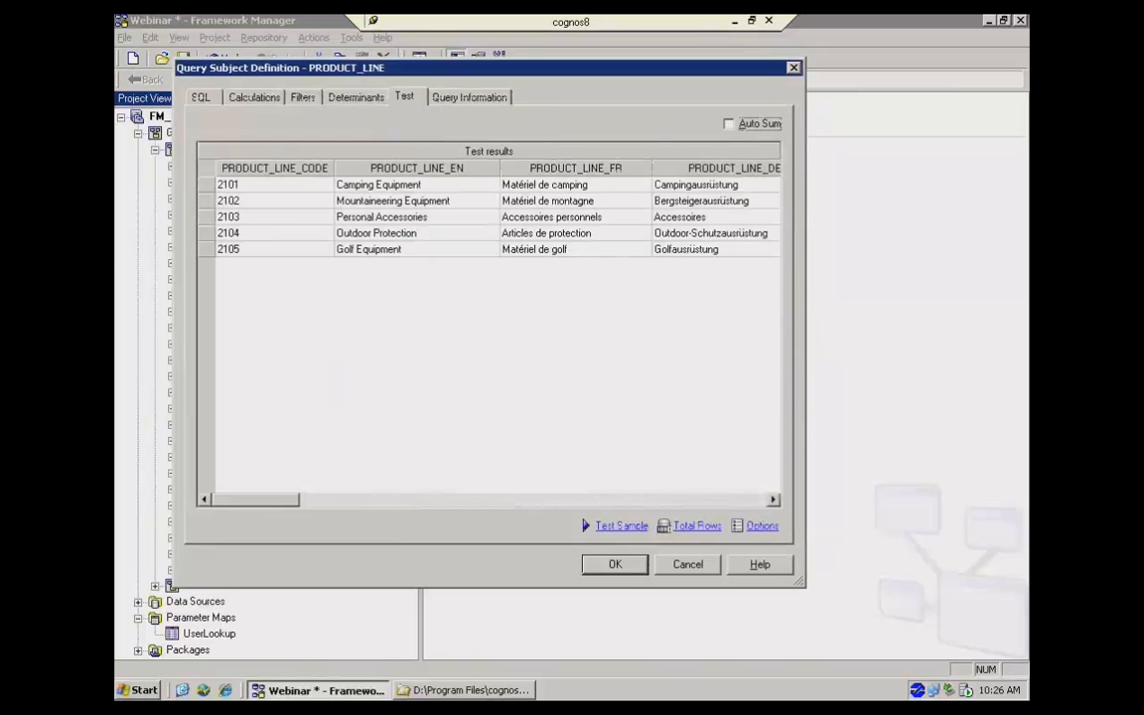
left_click(469, 95)
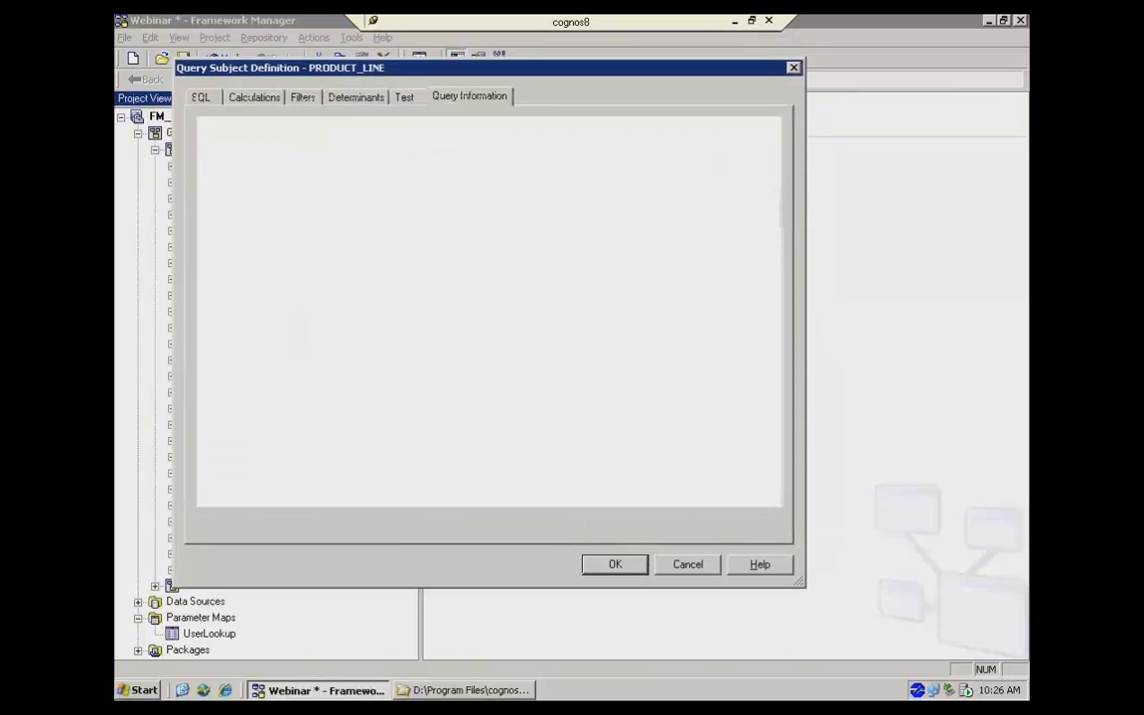
left_click(200, 96)
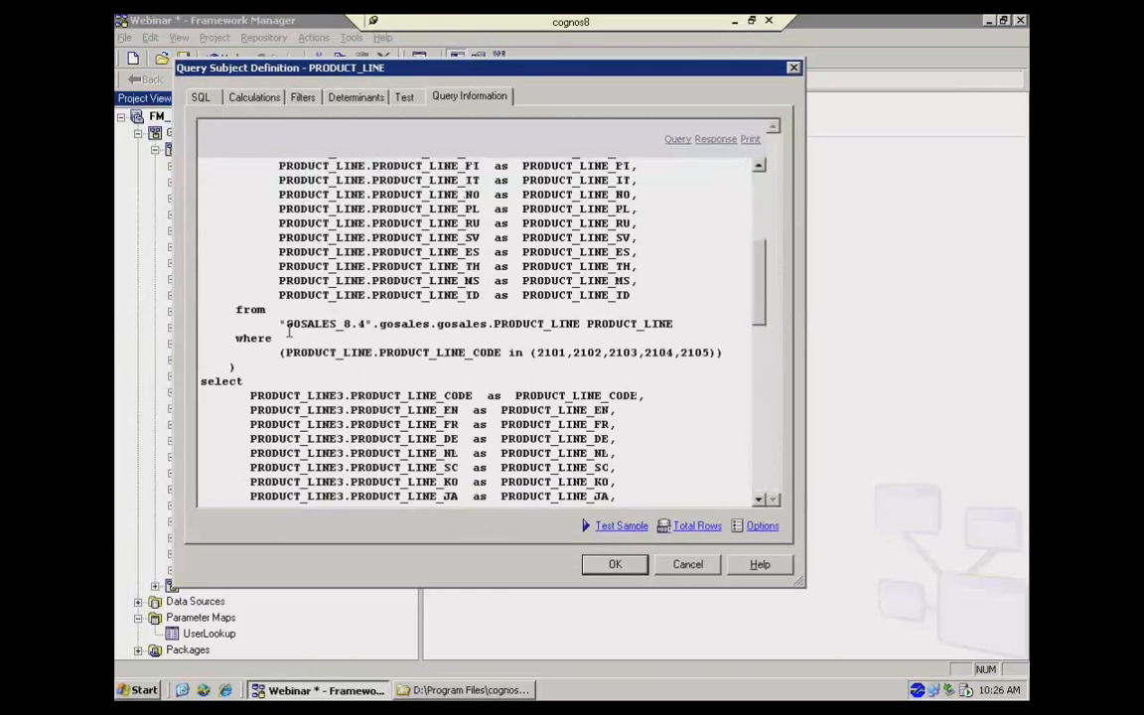
left_click_drag(286, 353, 723, 353)
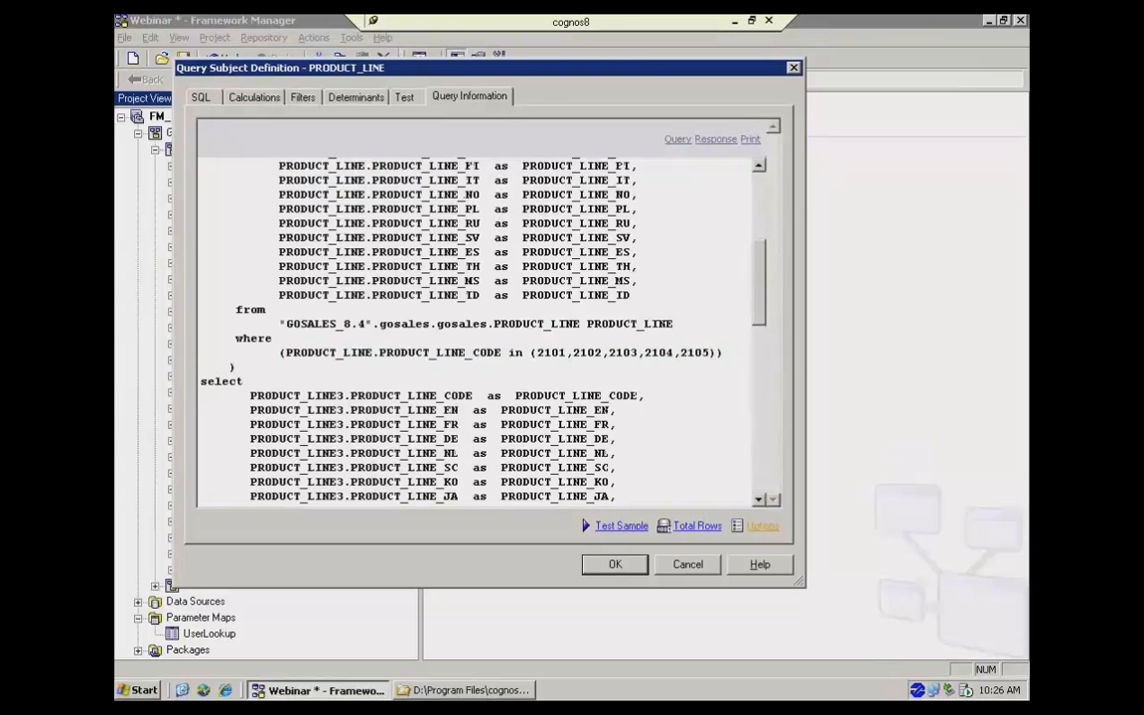
left_click(763, 524)
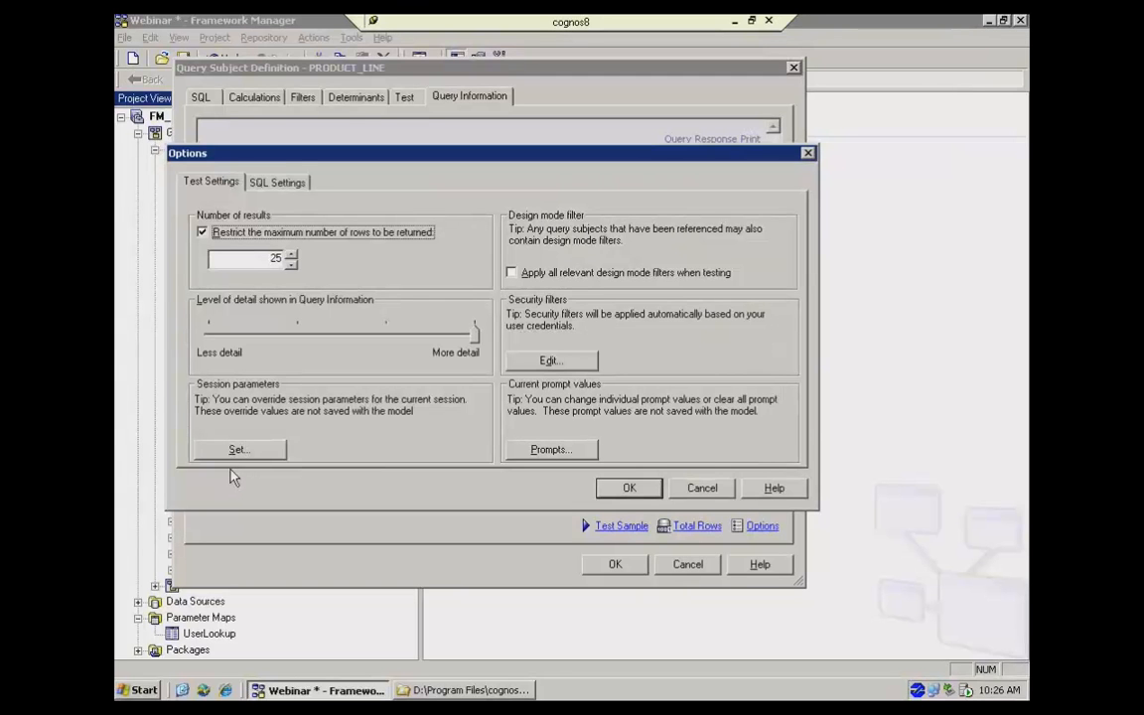
mouse_move(238, 449)
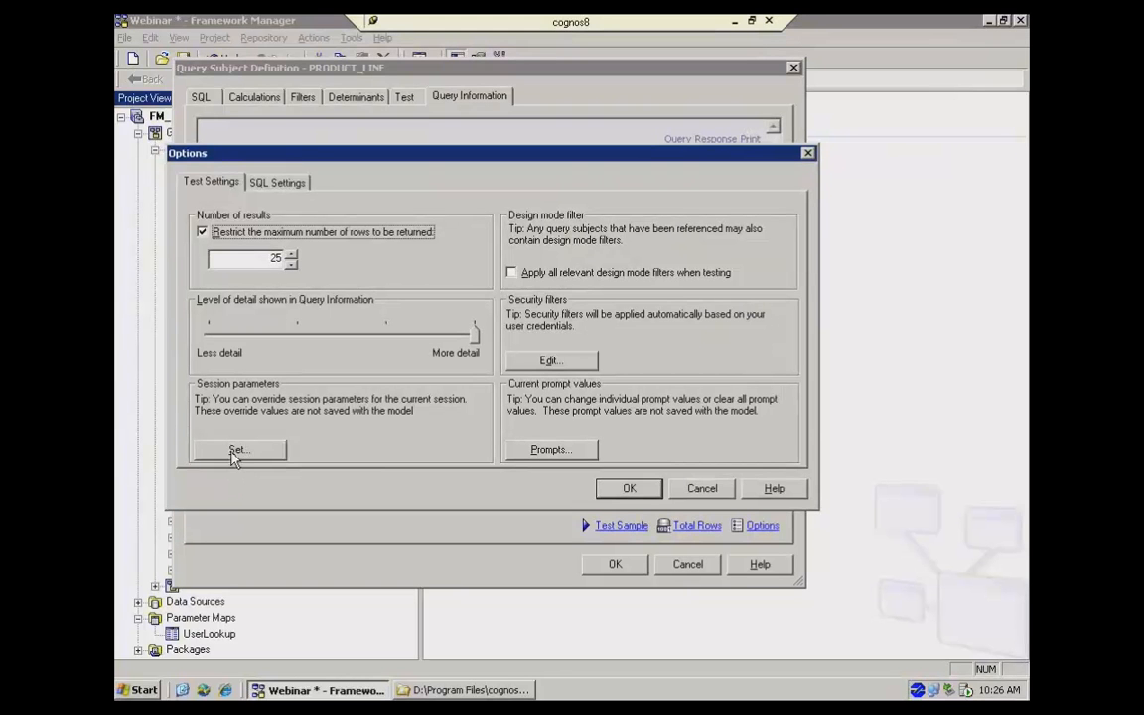
Step: Override session parameter account.personalInfo.userName with Al in the test options
left_click(238, 449)
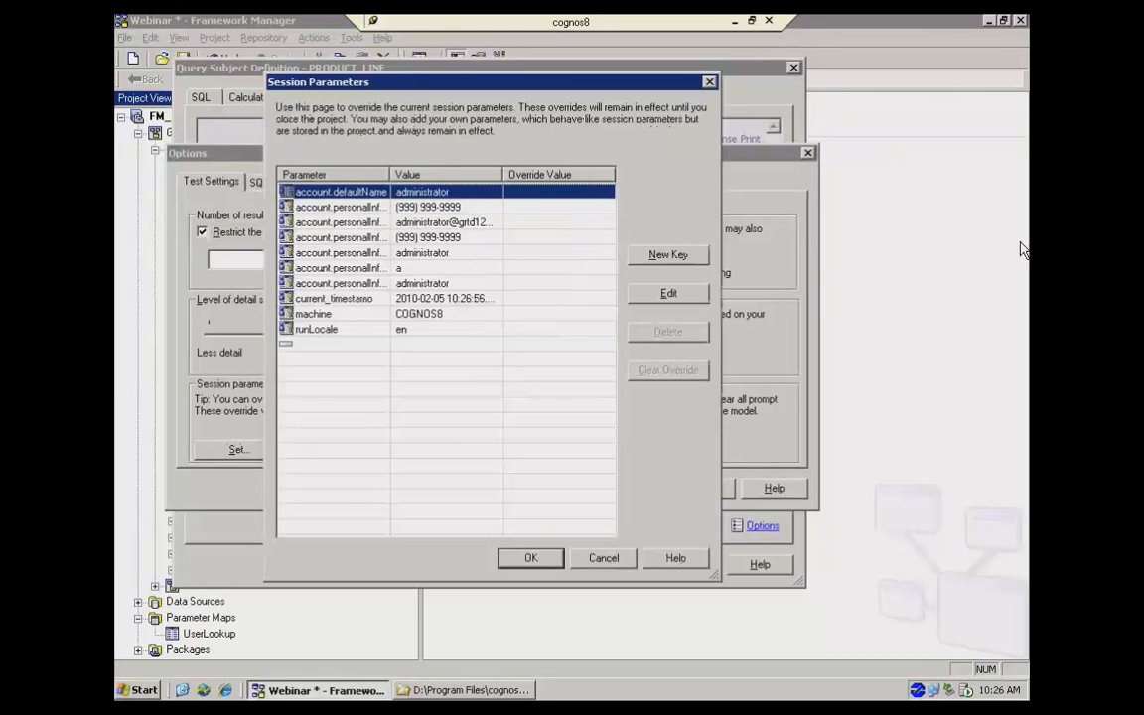
mouse_move(1008, 524)
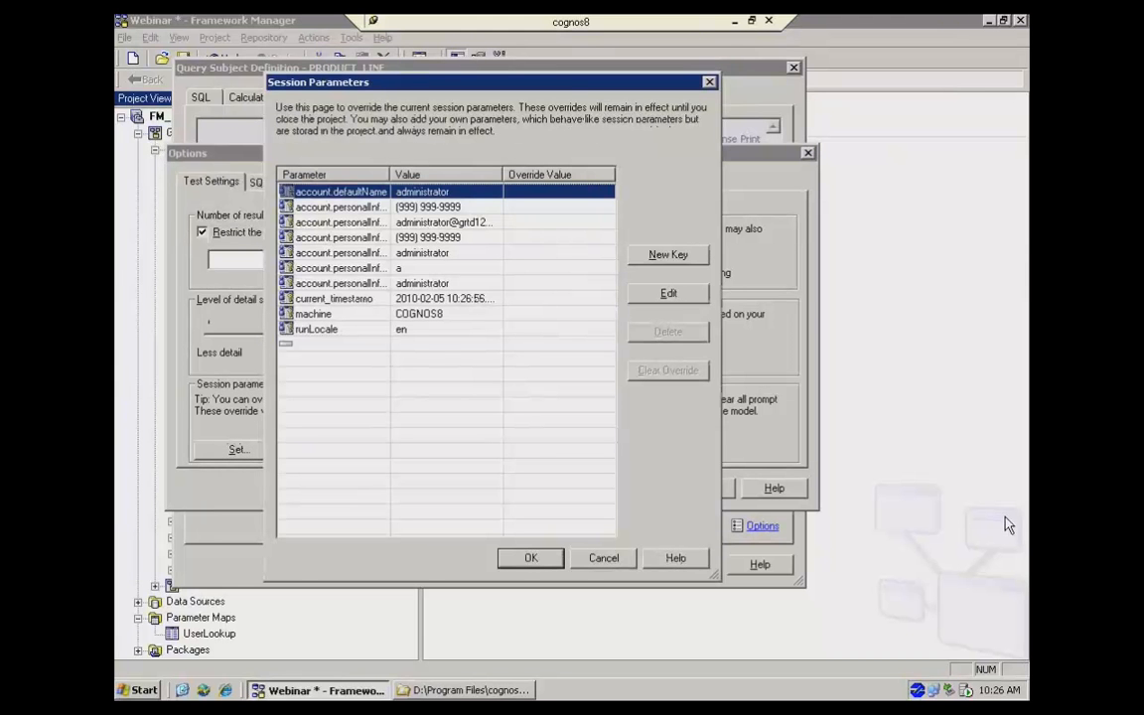
mouse_move(804, 194)
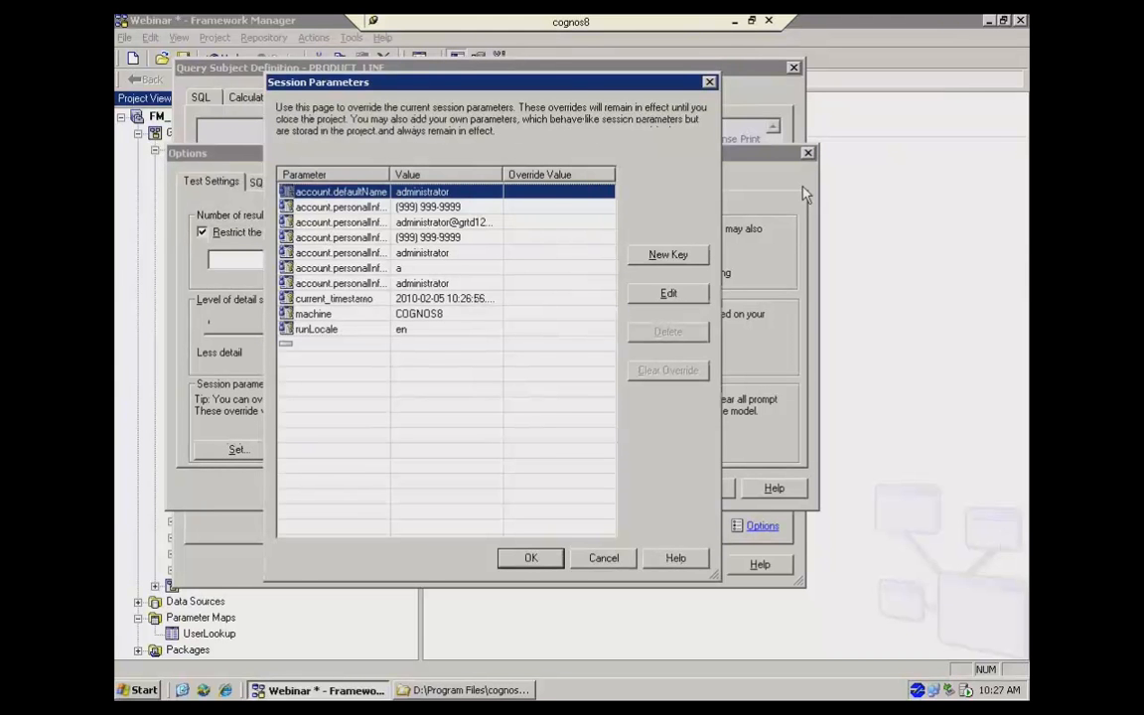
mouse_move(512, 268)
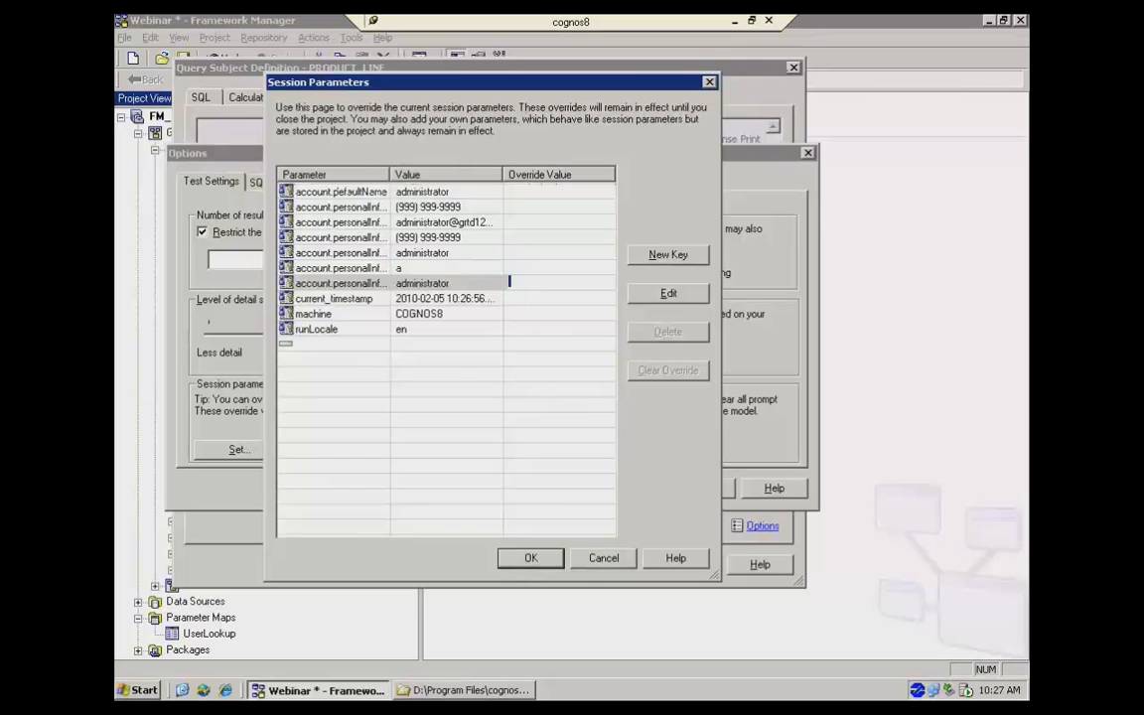
type("Al")
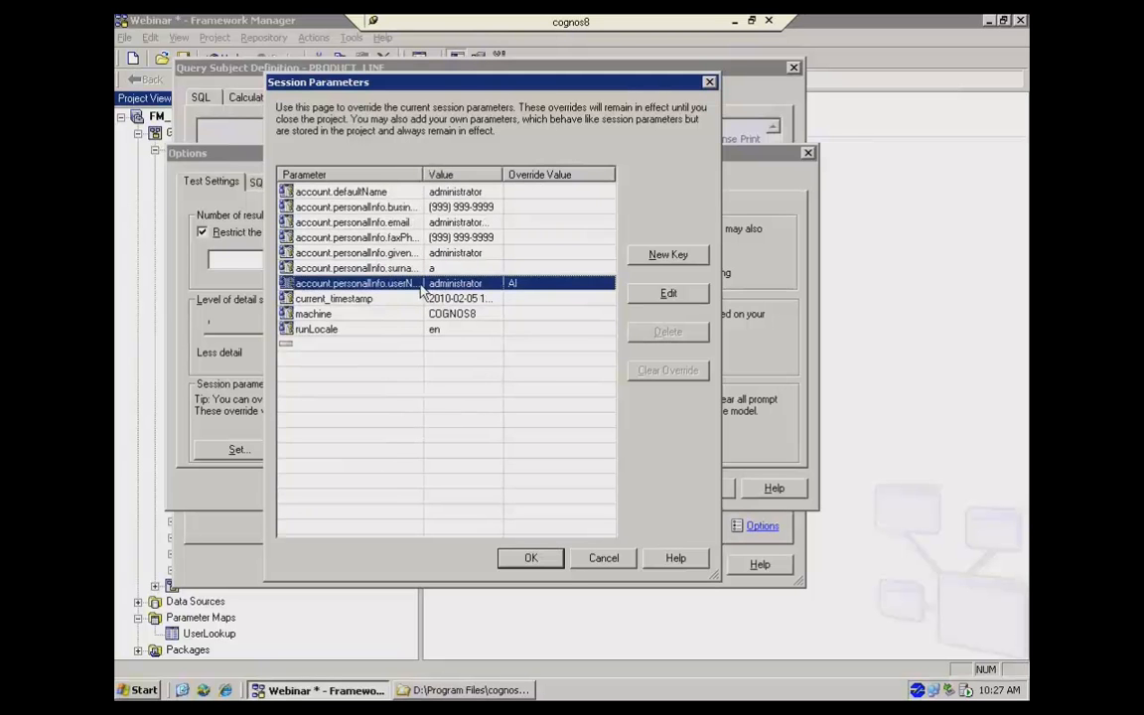
left_click(530, 556)
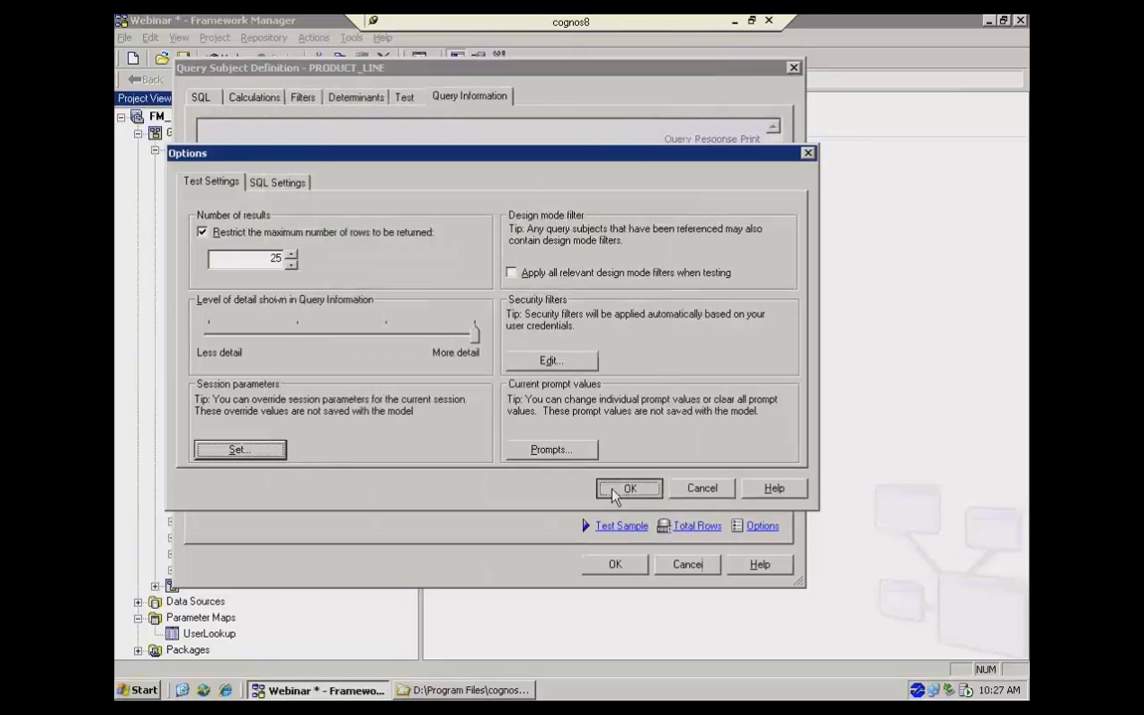
Step: Retest PRODUCT_LINE as Al and view the SQL where clause filtering to 2101
left_click(628, 489)
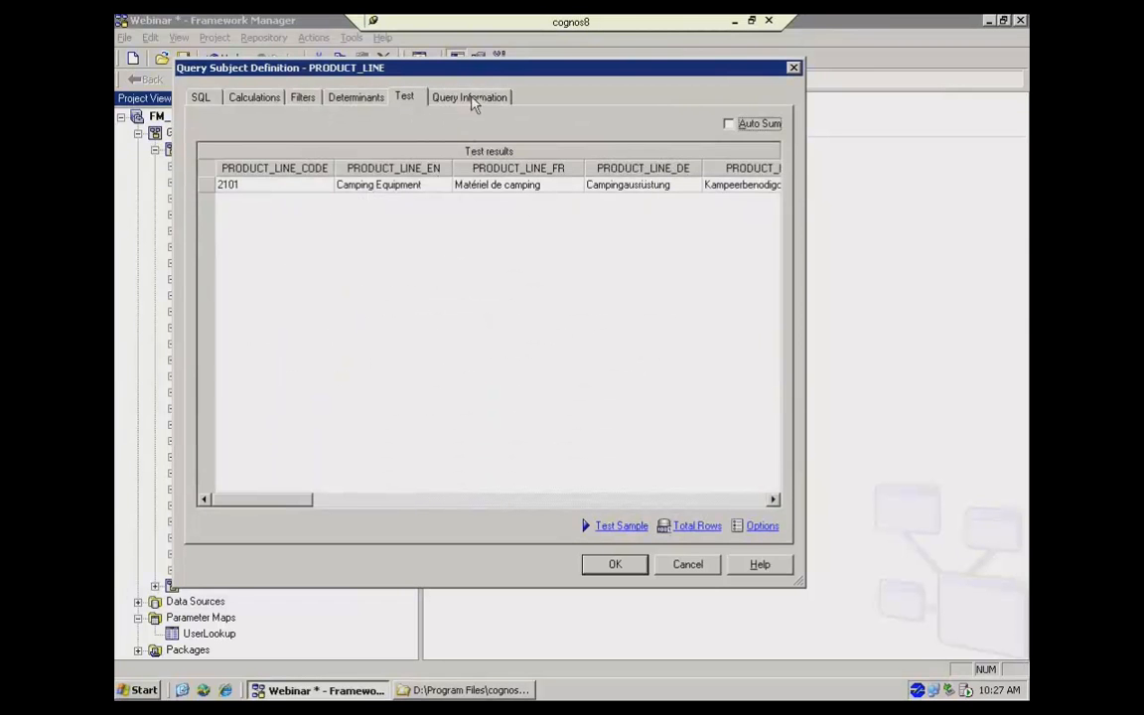
left_click(468, 95)
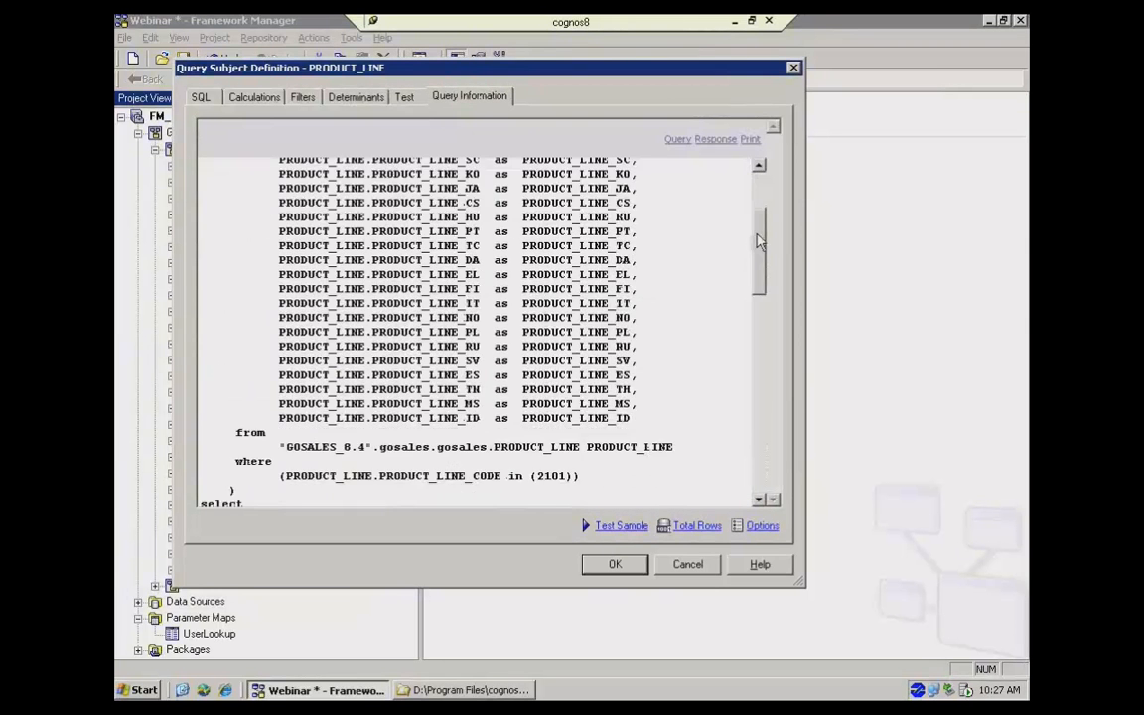
scroll("down", 3)
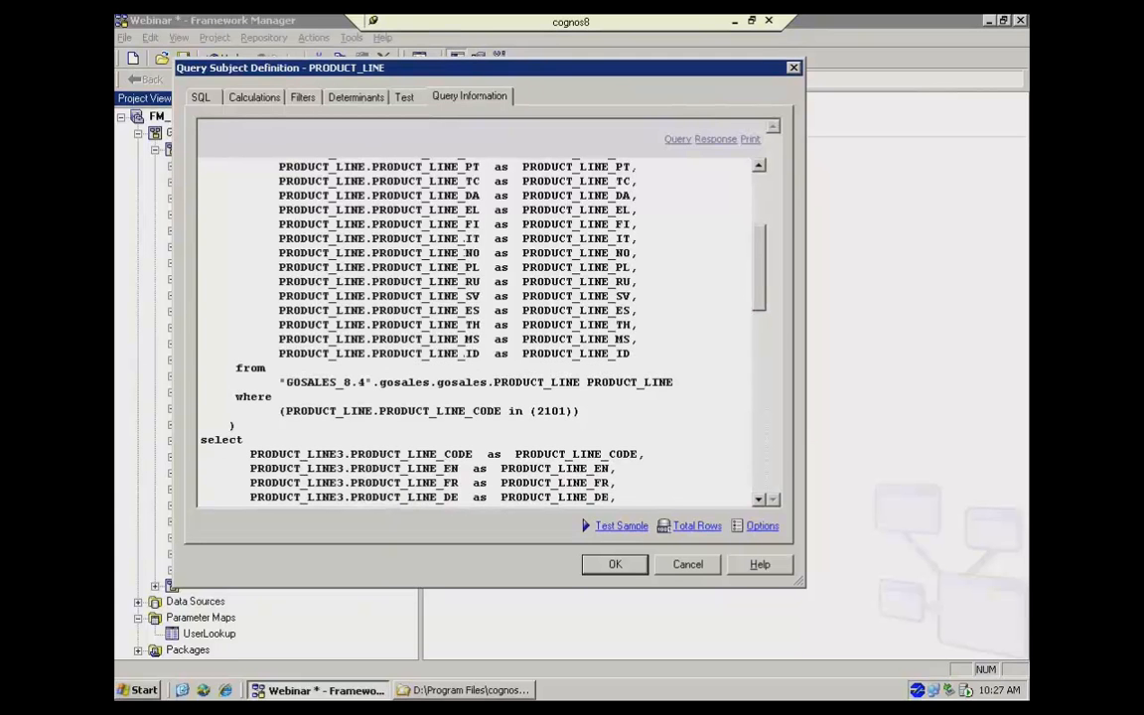